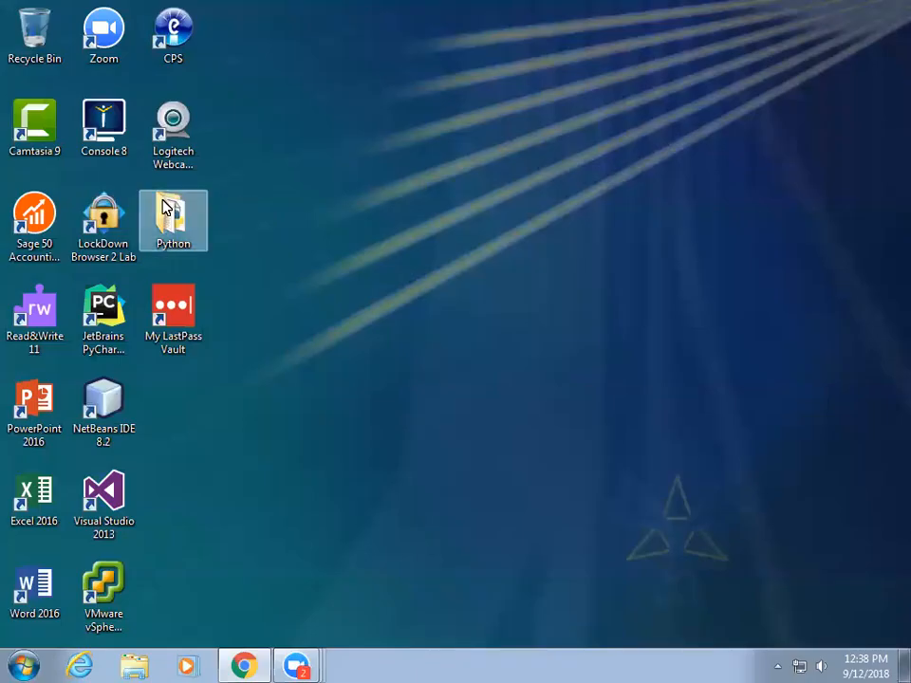
Navigate into Python > Roys Code and bring up the context menu for flowers.py
double_click(172, 220)
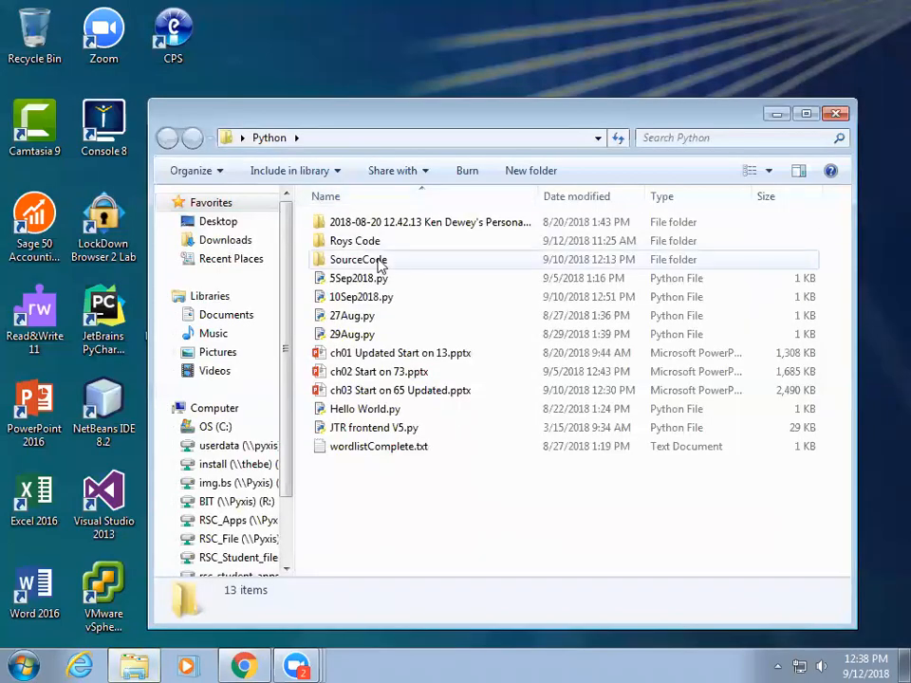
double_click(353, 239)
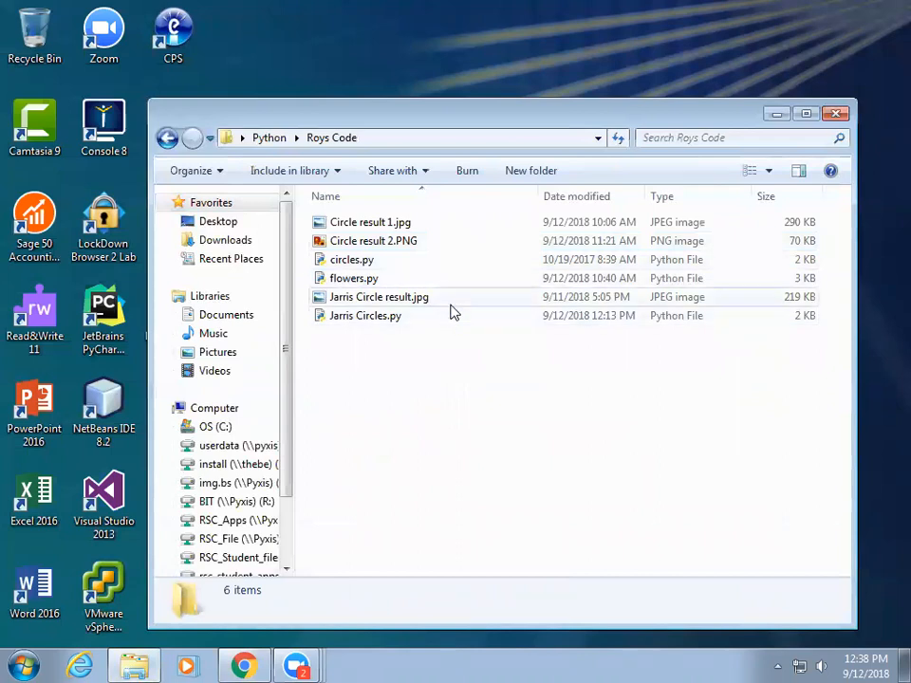
right_click(353, 278)
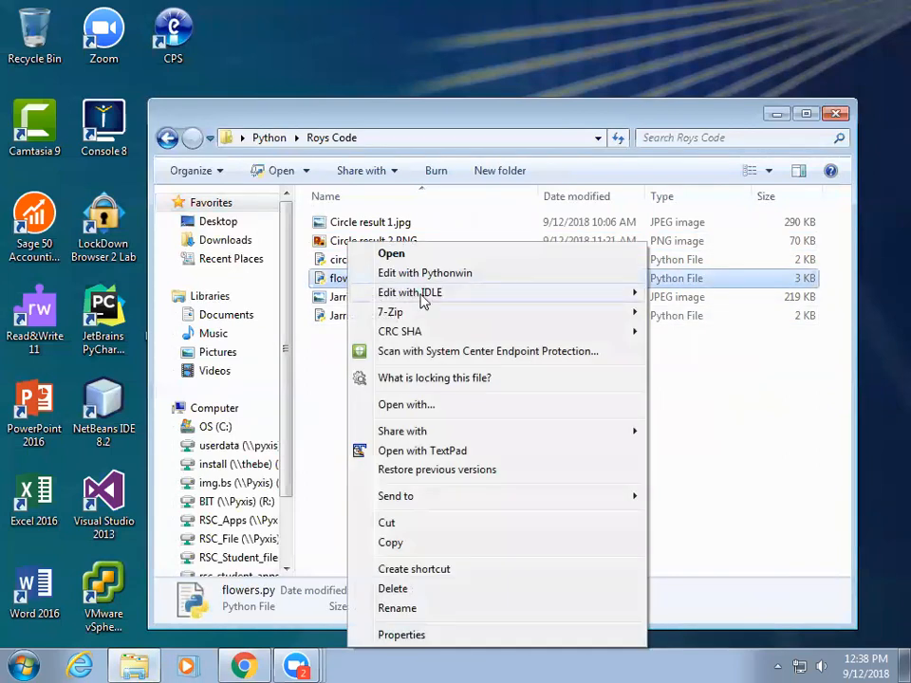
mouse_move(411, 292)
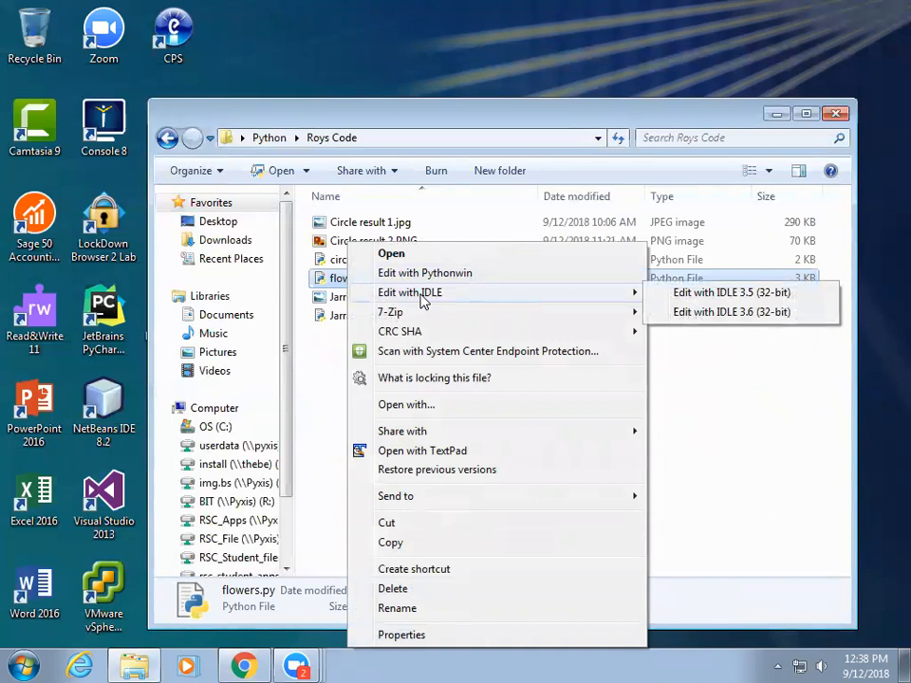
mouse_move(710, 312)
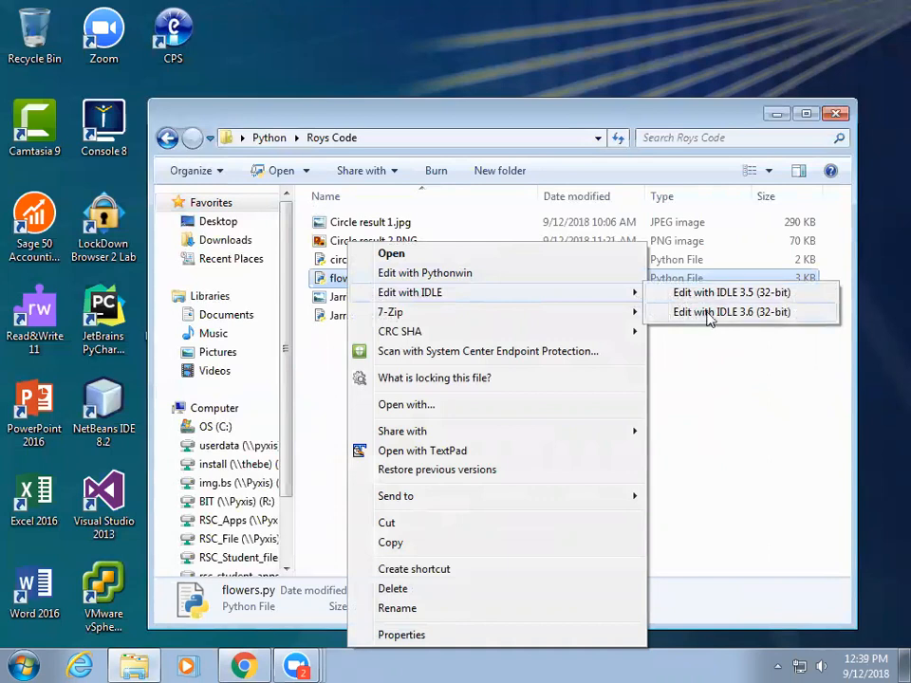
View flowers.py in IDLE 3.6, scrolling through its code, then close the editor
click(733, 311)
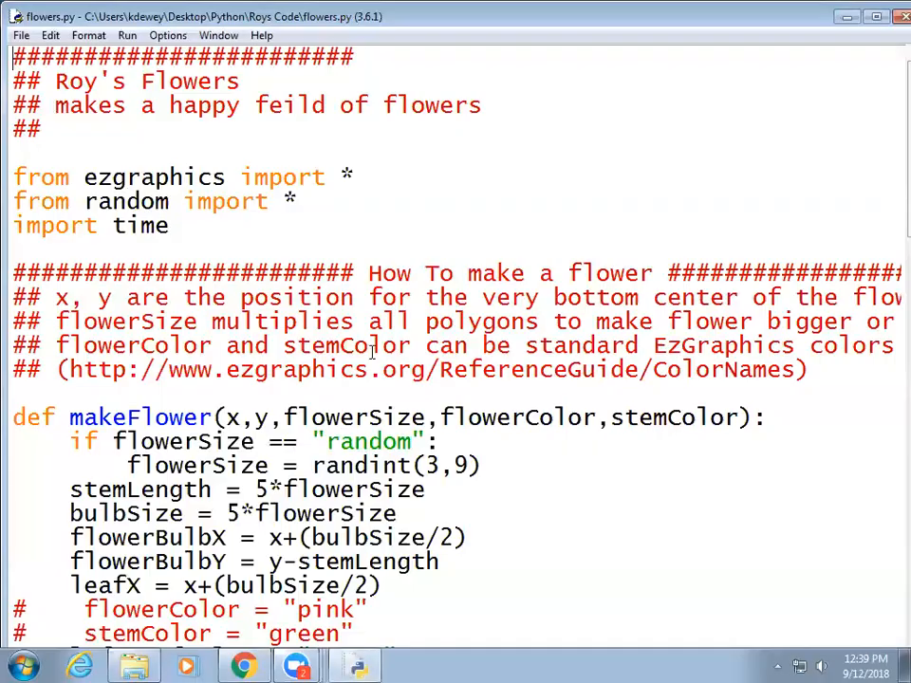
scroll(down, 3)
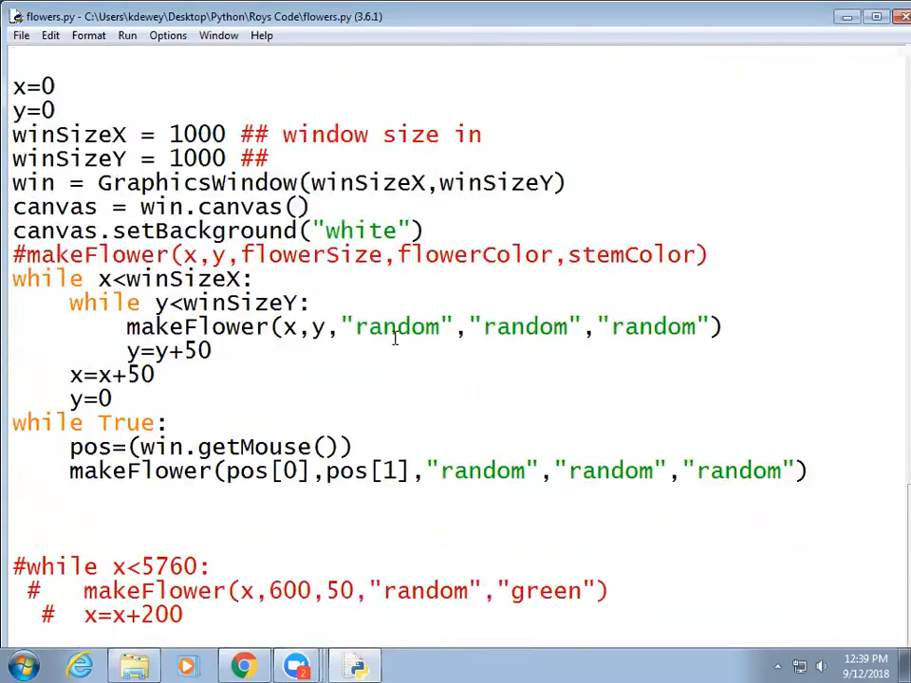
scroll(up, 3)
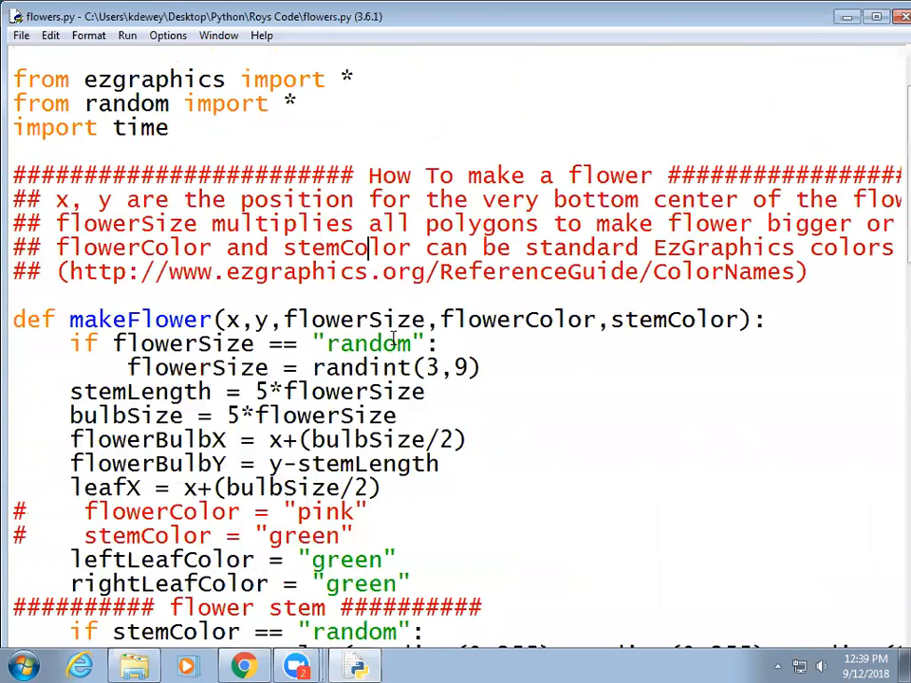
key(F5)
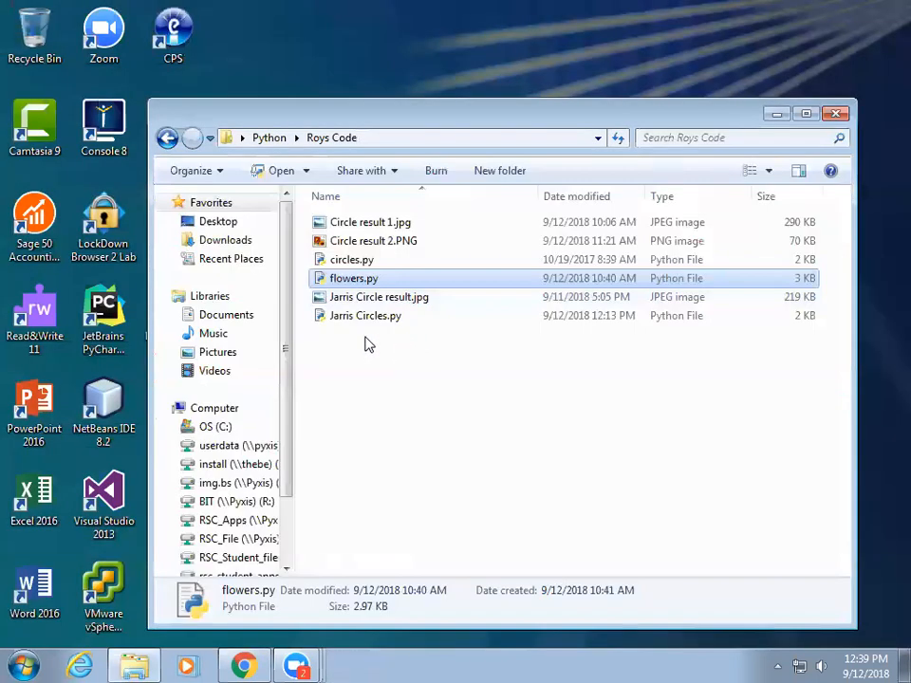
Select circles.py in Explorer and bring up its context menu
click(351, 258)
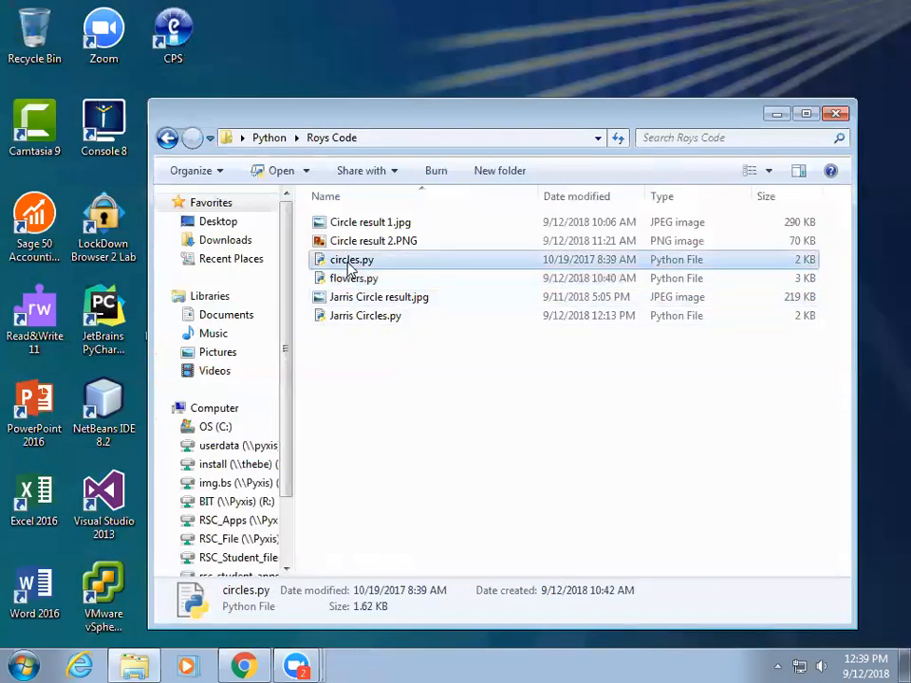
right_click(351, 259)
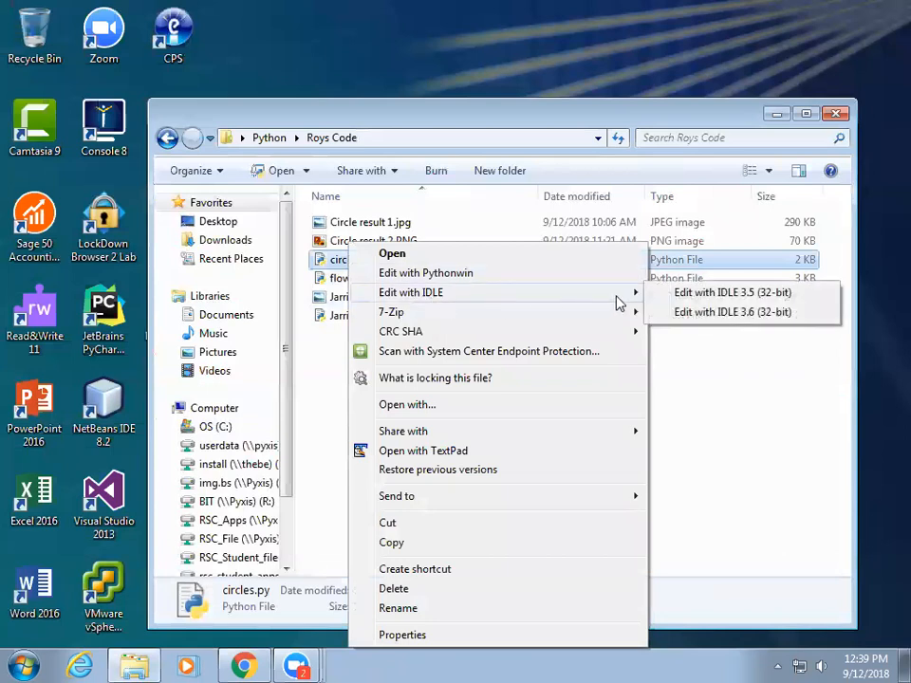
View circles.py in IDLE 3.6, then show the Circle result 1 image from the folder
click(733, 311)
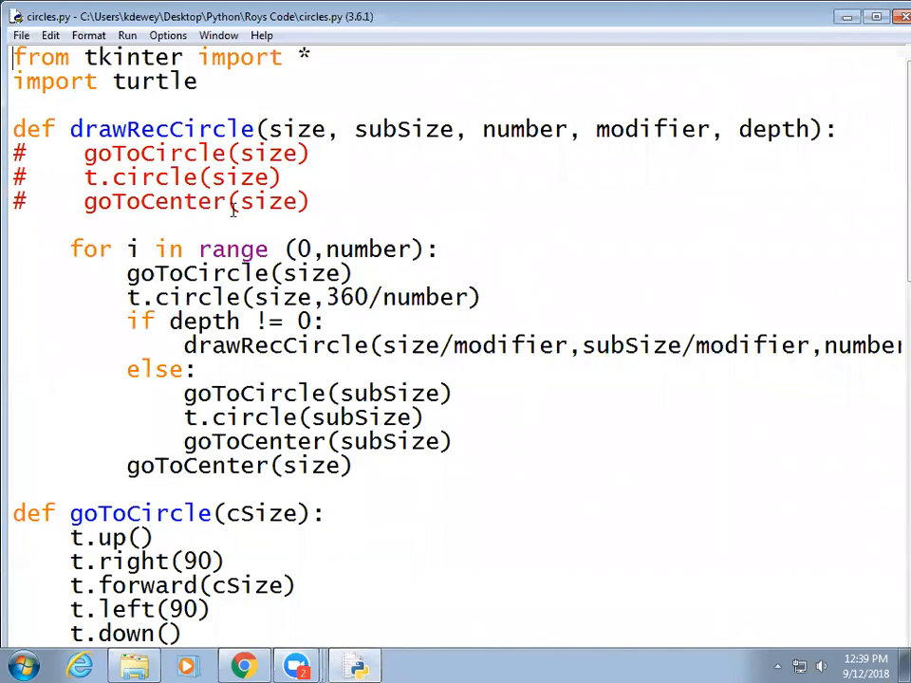
mouse_move(541, 133)
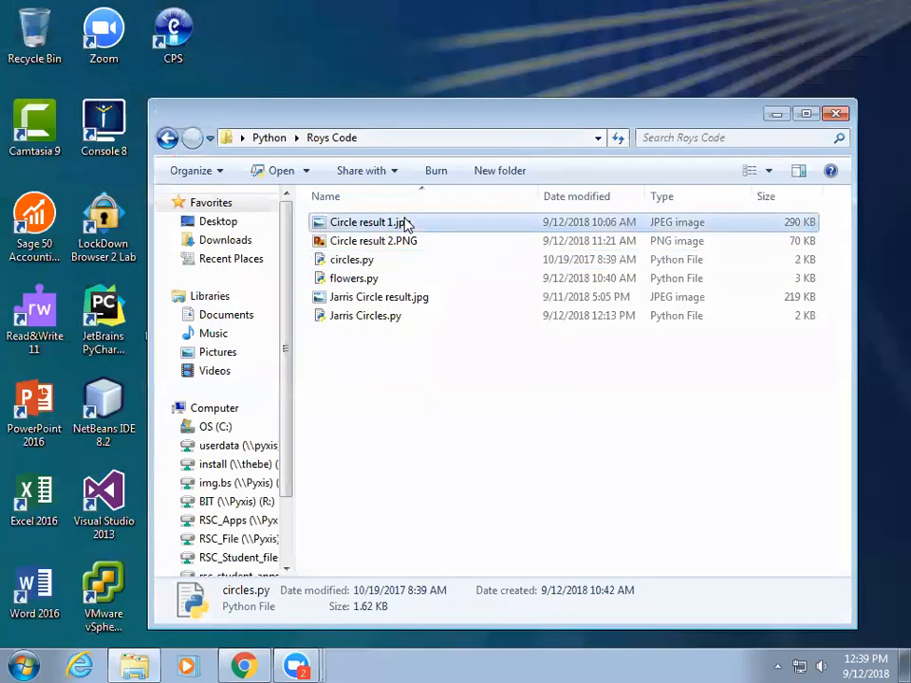
double_click(367, 220)
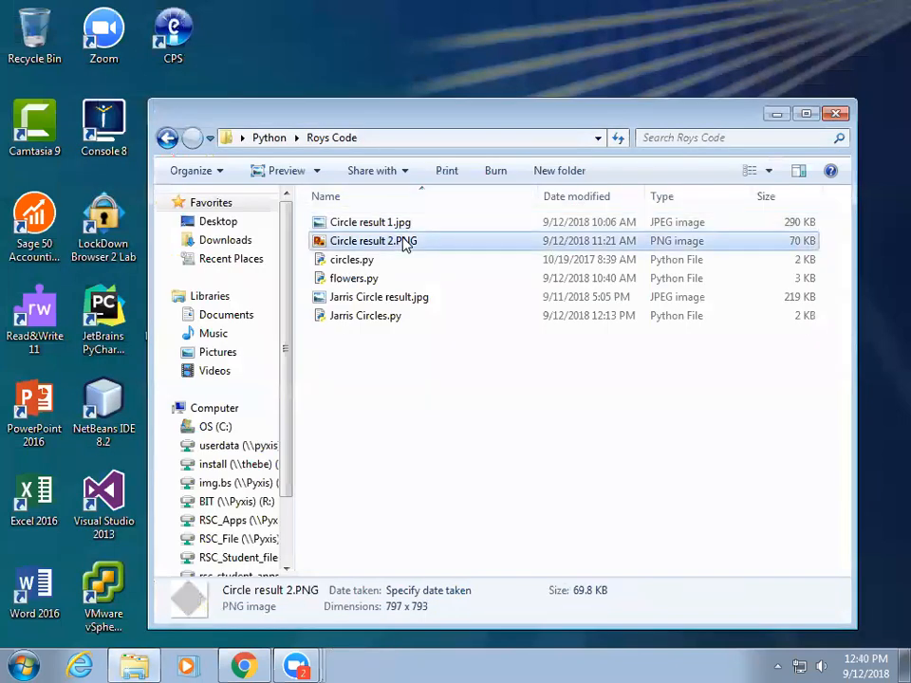
View the Circle result 2 image, close Photo Viewer, and bring up the menu for Jarris Circles.py
double_click(372, 239)
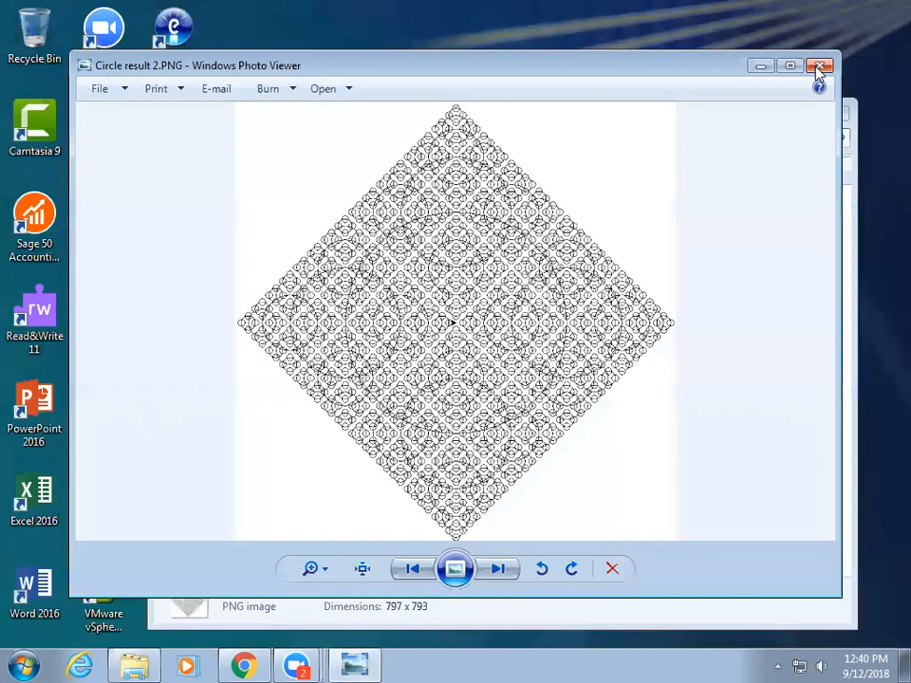
click(821, 65)
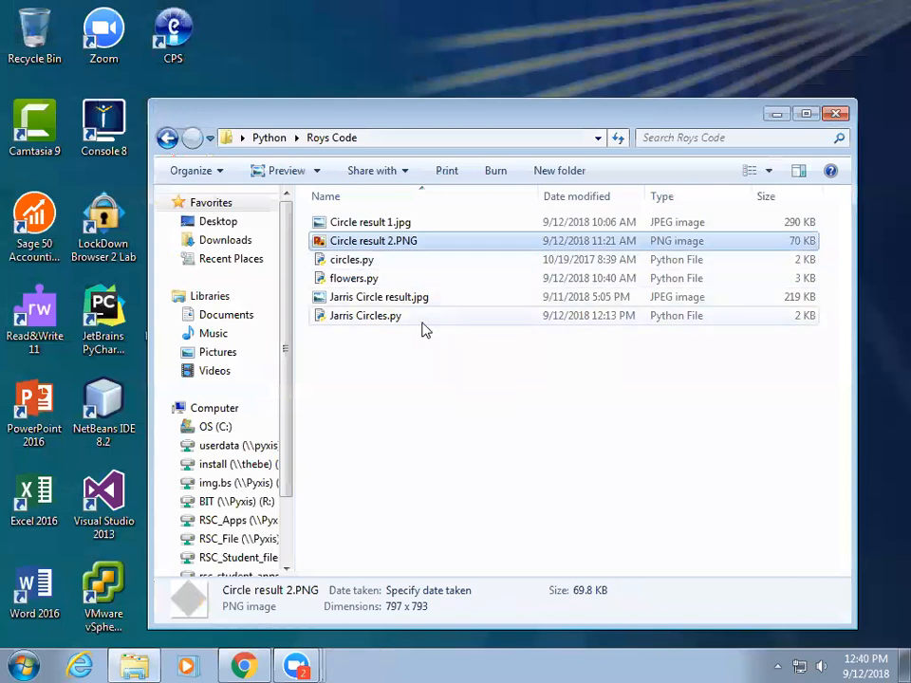
right_click(364, 315)
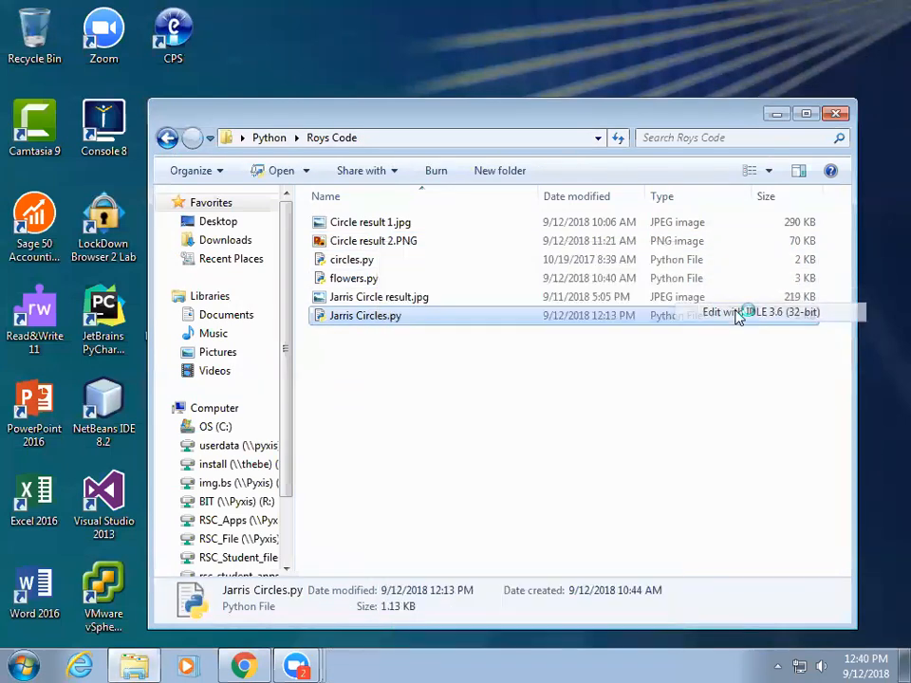
Run Jarris Circles.py from IDLE to draw its triangle-and-circle pattern, then close the drawing window
double_click(365, 315)
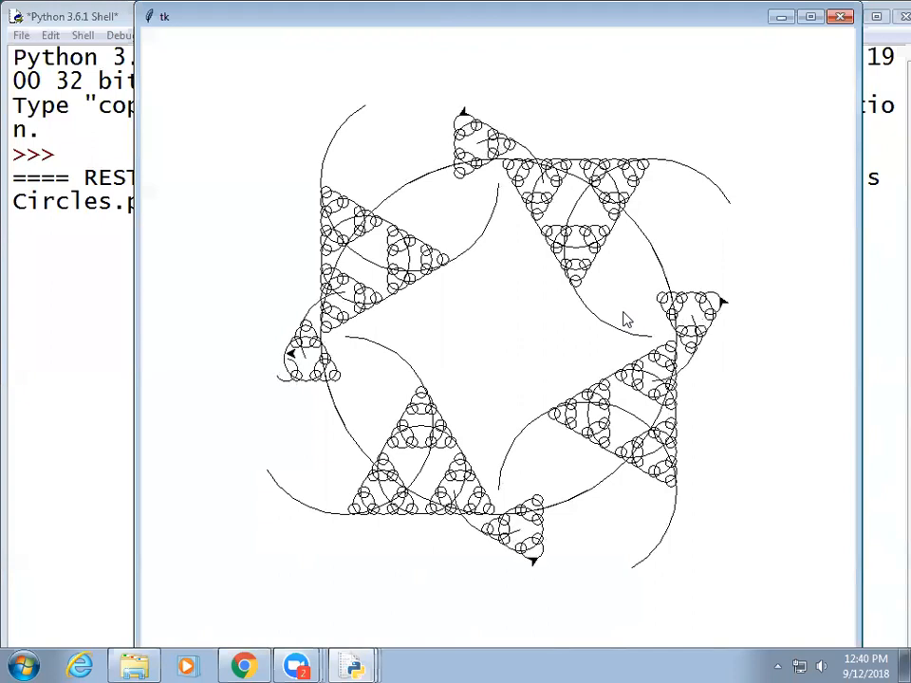
click(864, 16)
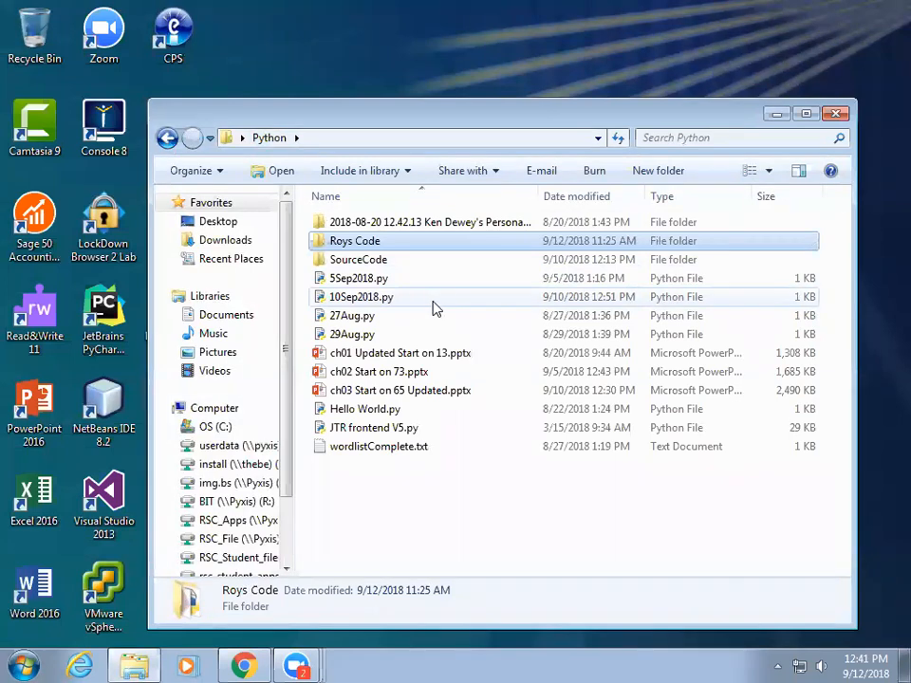
mouse_move(414, 397)
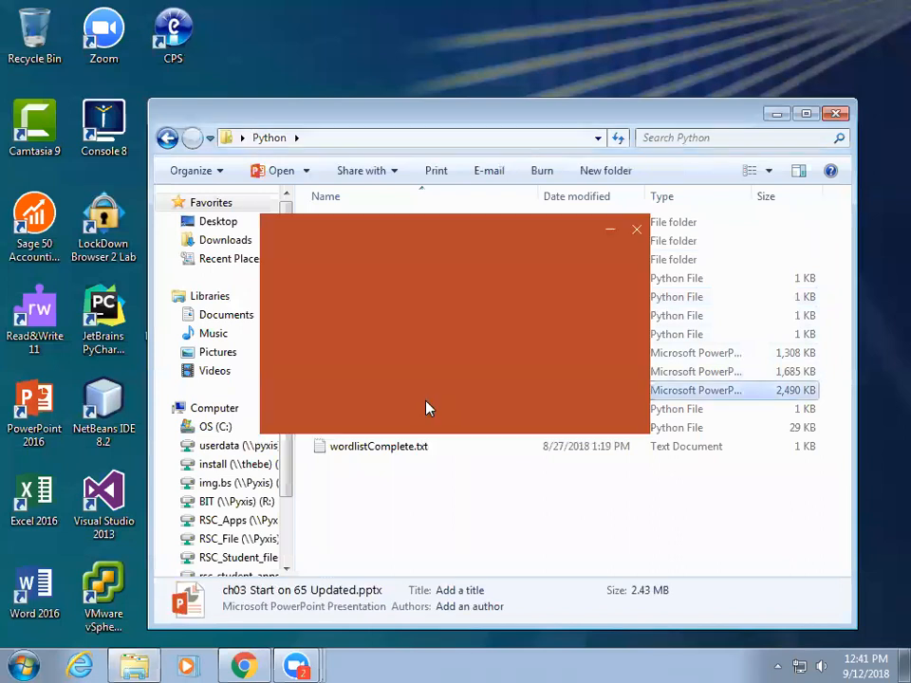
Load ch03 Start on 65 Updated.pptx in PowerPoint, enable editing, and enlarge the slide view
double_click(695, 391)
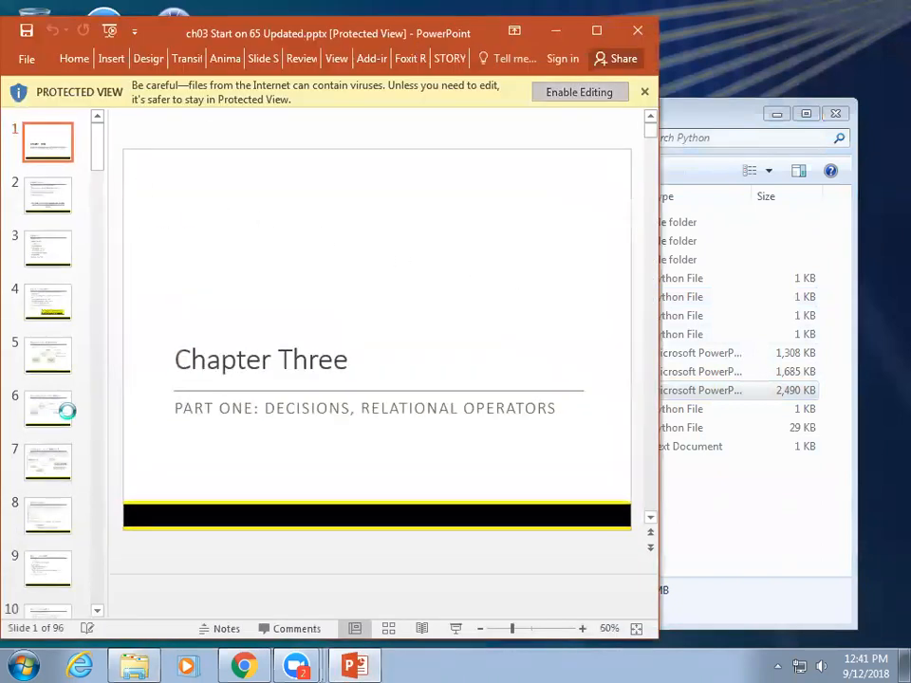
click(579, 91)
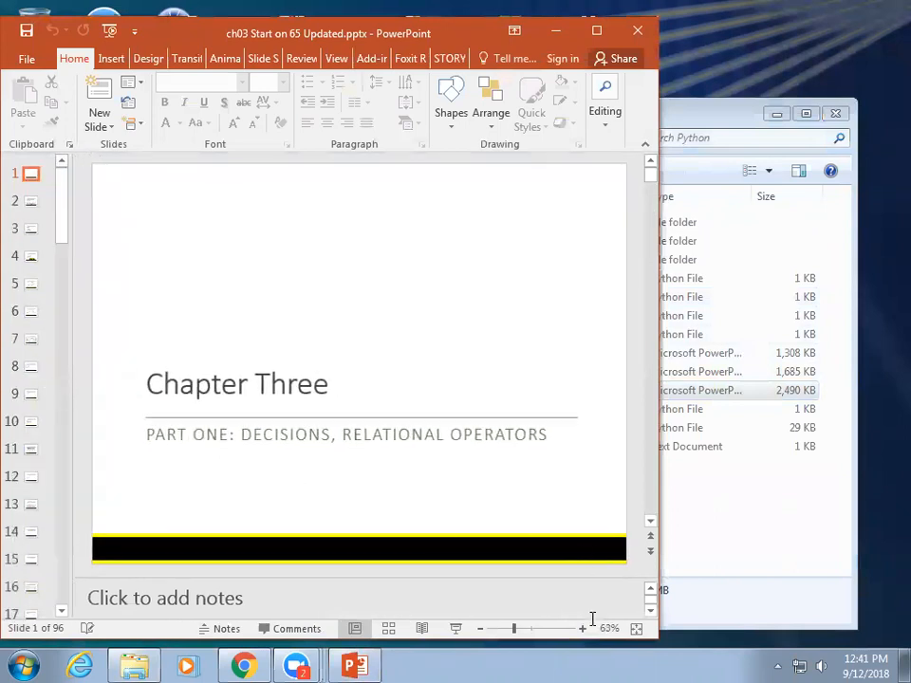
click(581, 628)
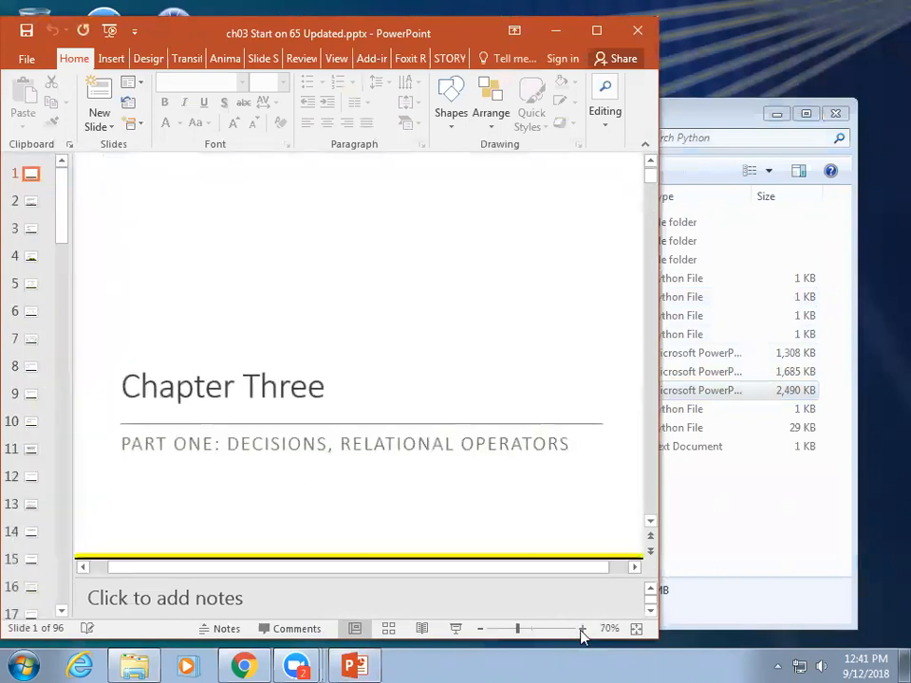
mouse_move(547, 493)
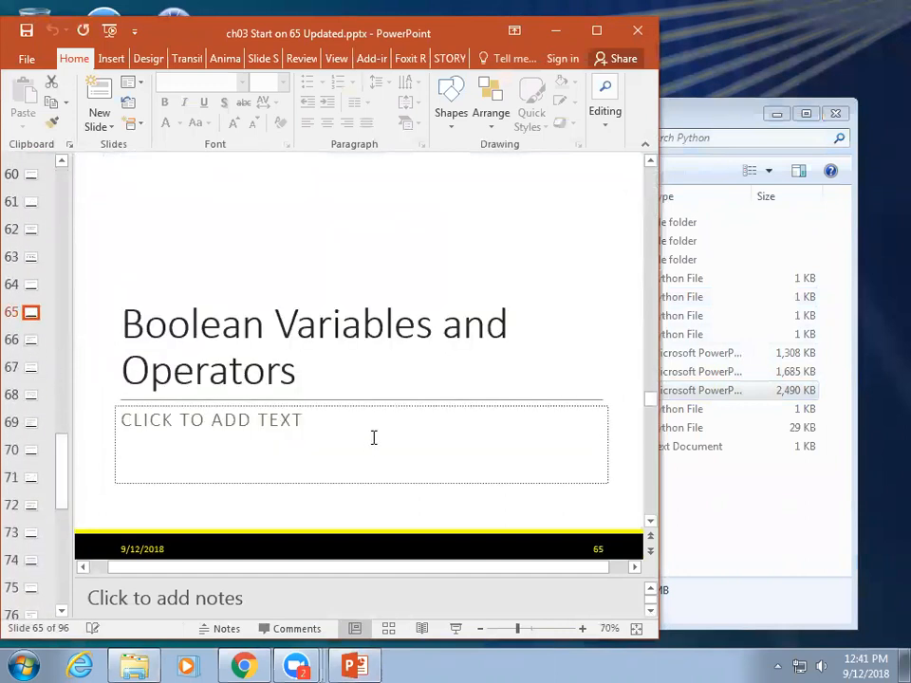
mouse_move(369, 448)
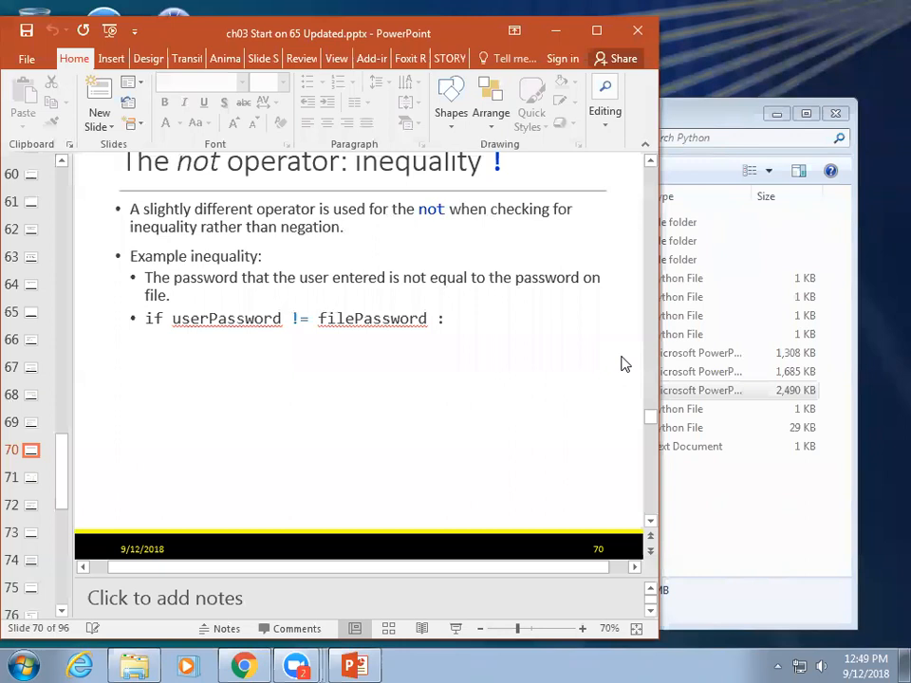
Advance the chapter 3 deck through the not-operator inequality slides
click(30, 478)
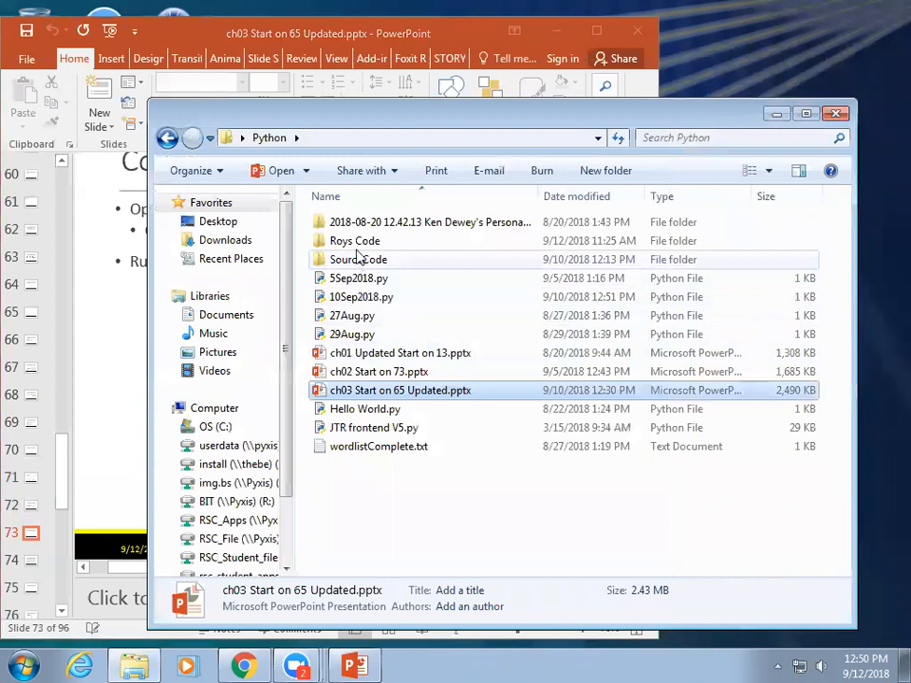
Navigate SourceCode > ch03 > sec07 (backing out of sec08) and bring up the menu for compare2.py
double_click(359, 258)
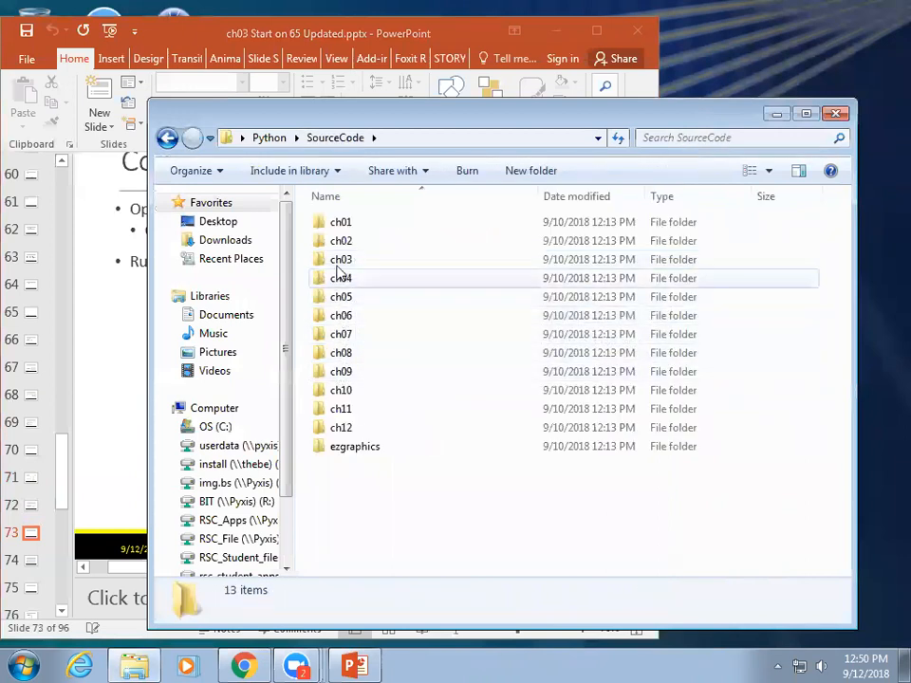
double_click(342, 258)
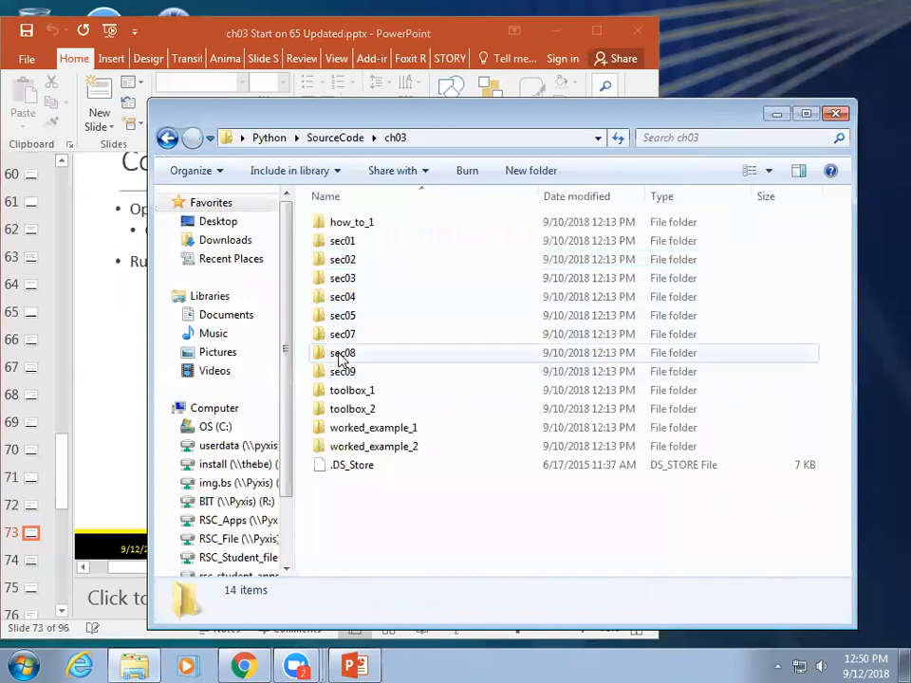
mouse_move(342, 351)
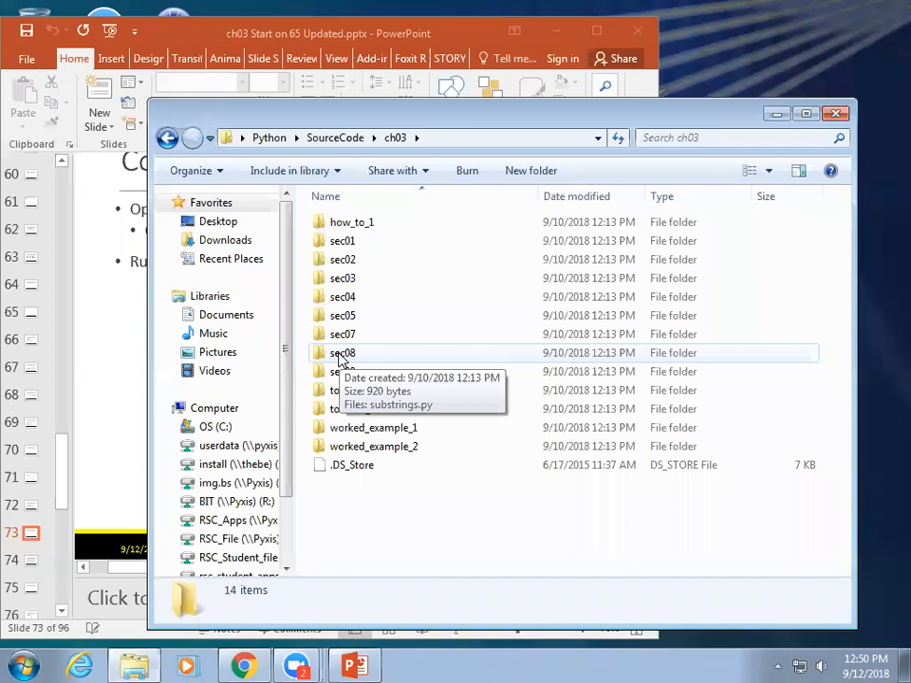
double_click(342, 352)
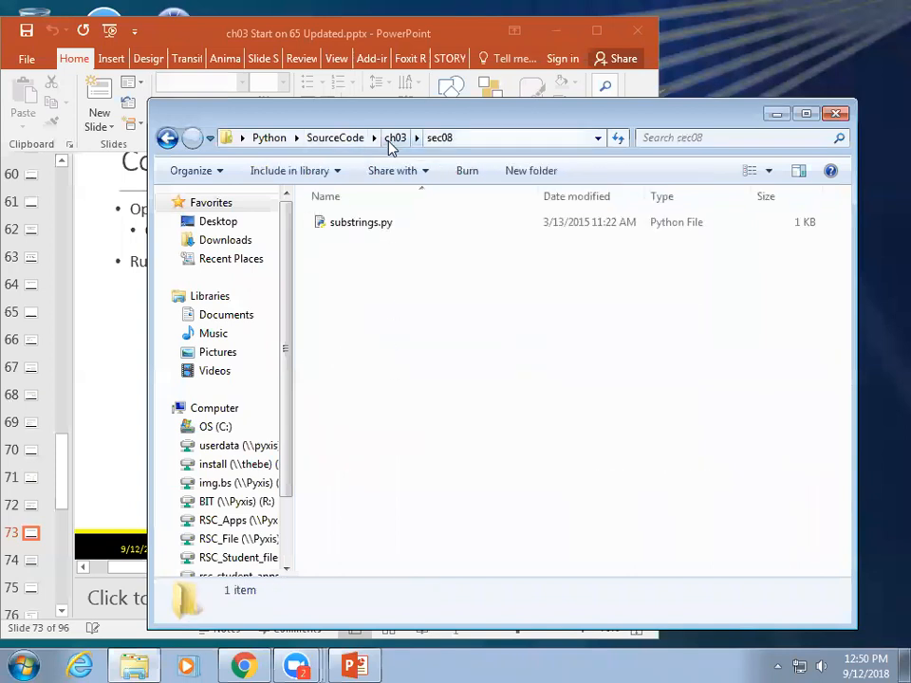
click(395, 137)
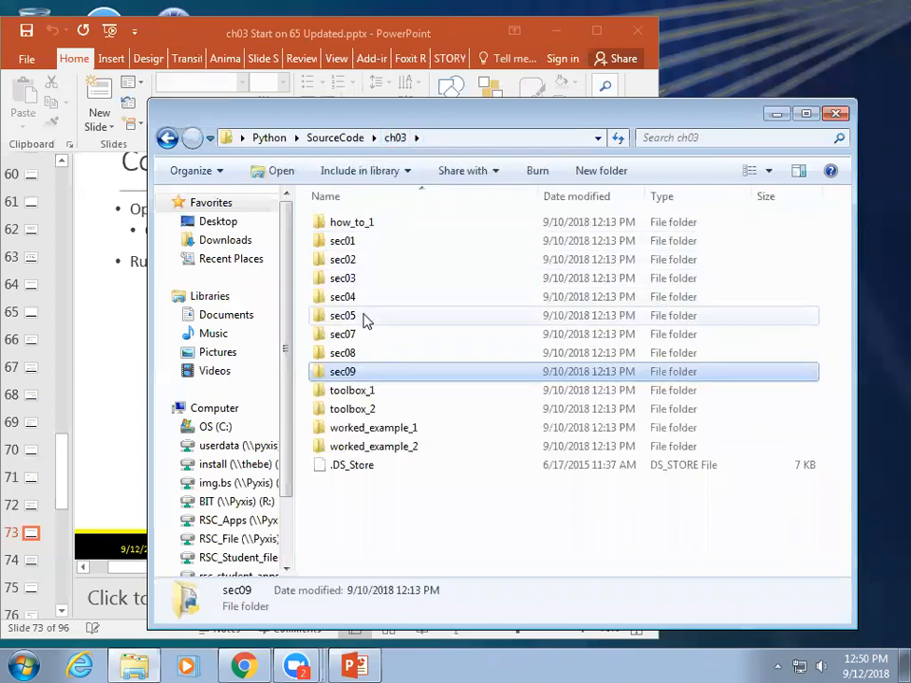
double_click(342, 335)
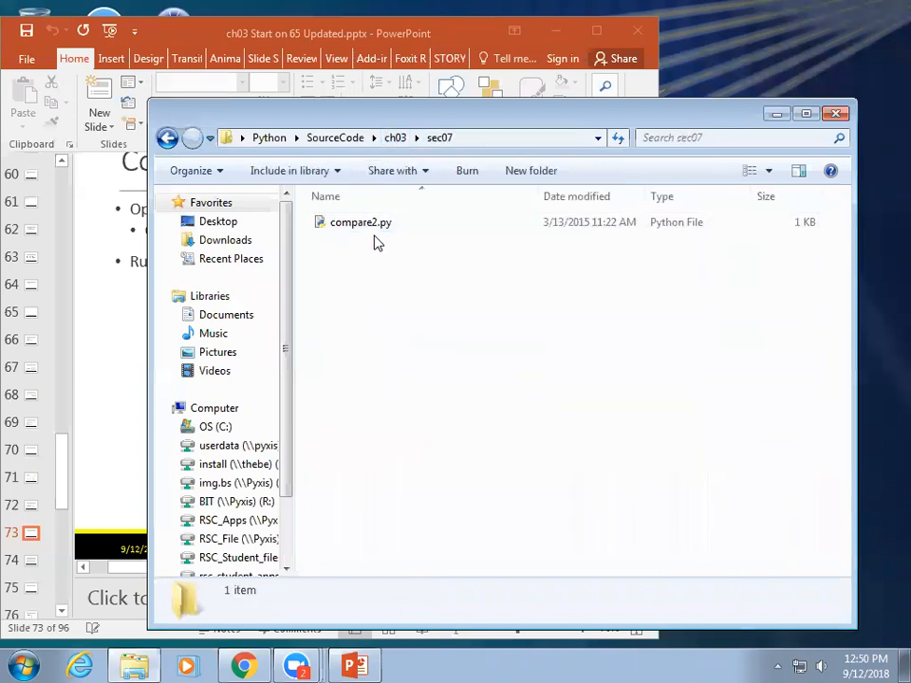
right_click(361, 220)
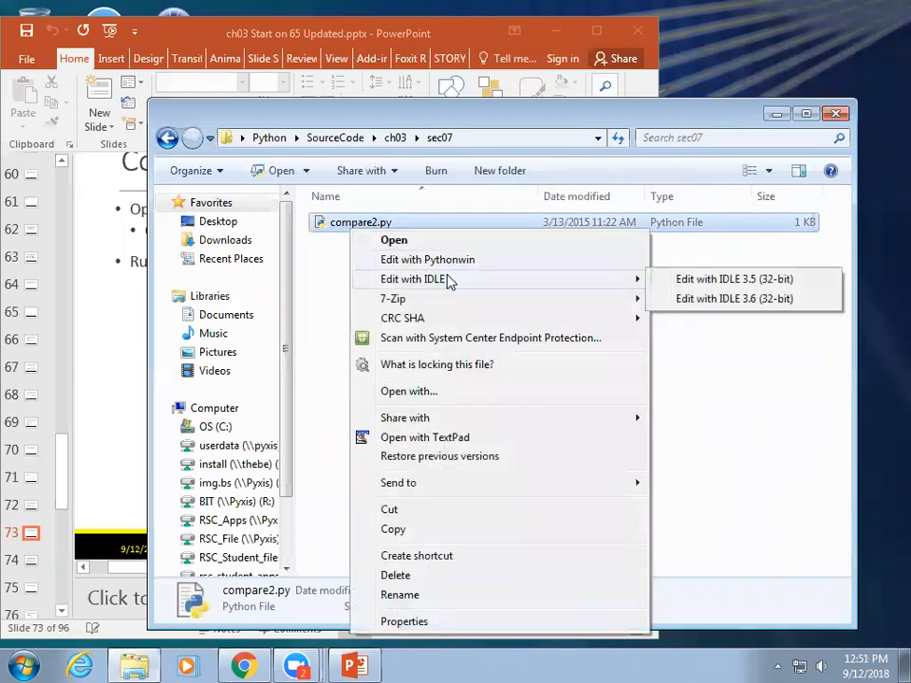
Run compare2.py in IDLE 3.6, answering the prompts with 3.8 and 2.4
click(733, 298)
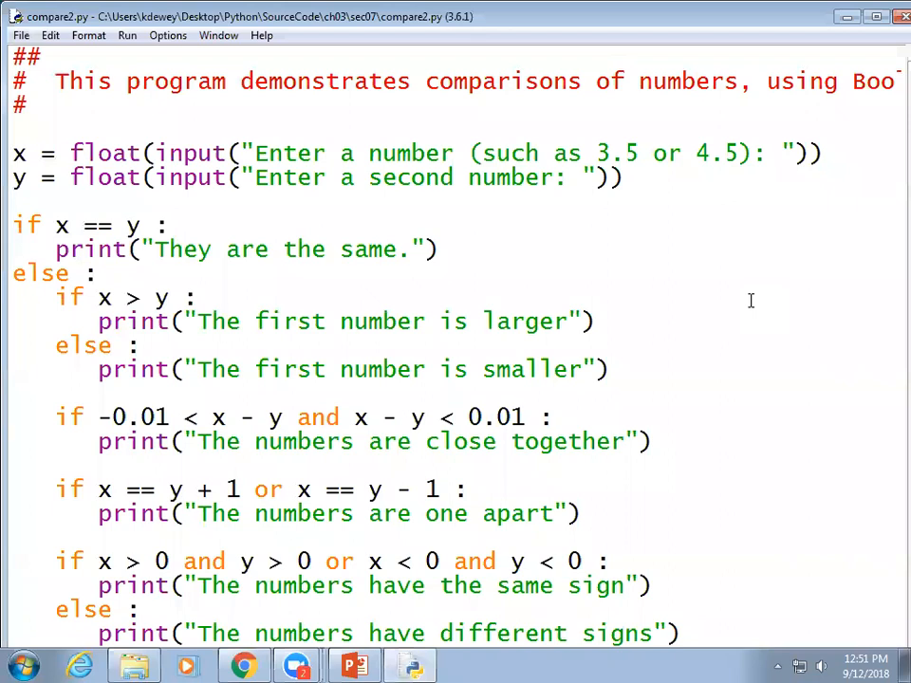
key(F5)
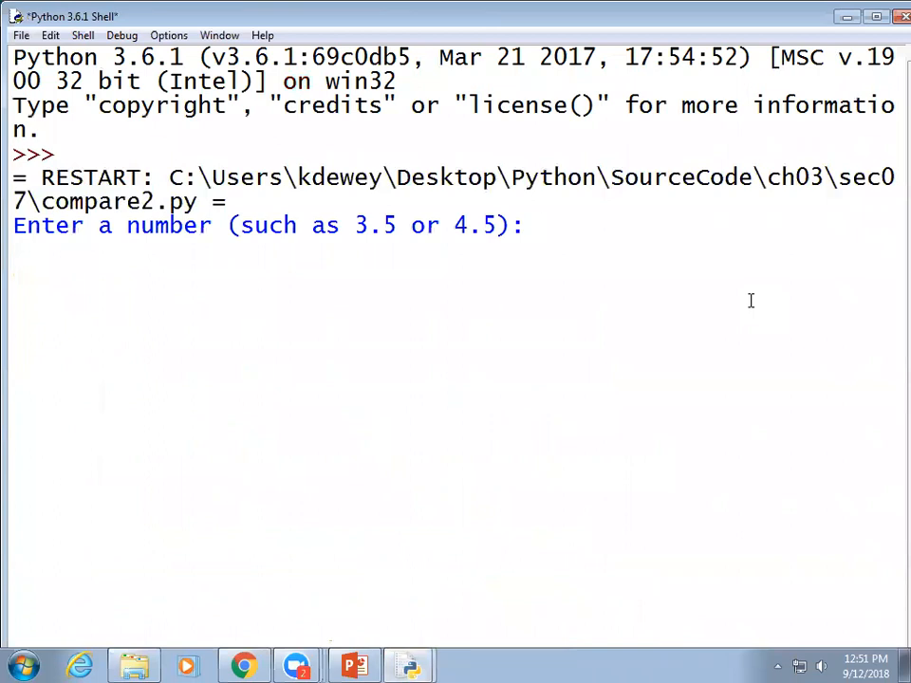
text(3.8)
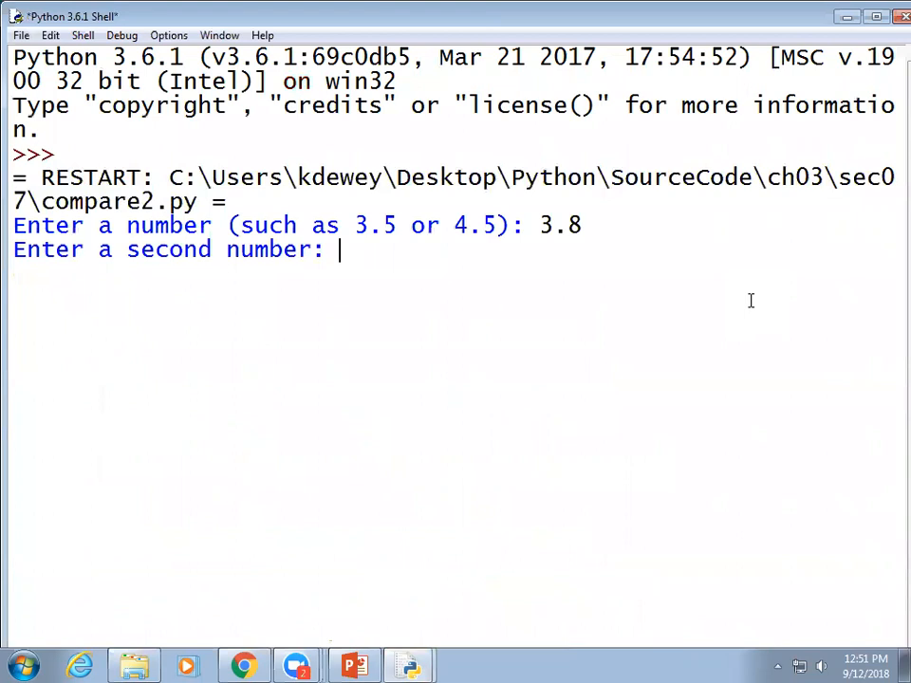
text(2.4)
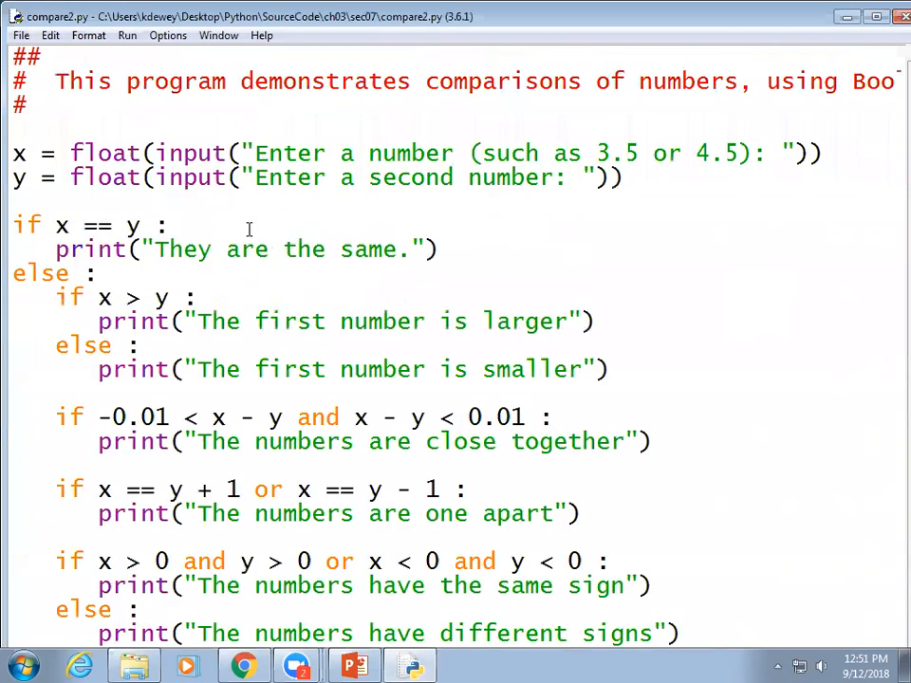
Edit compare2.py's inner else line so it reads 'elif x <'
click(175, 226)
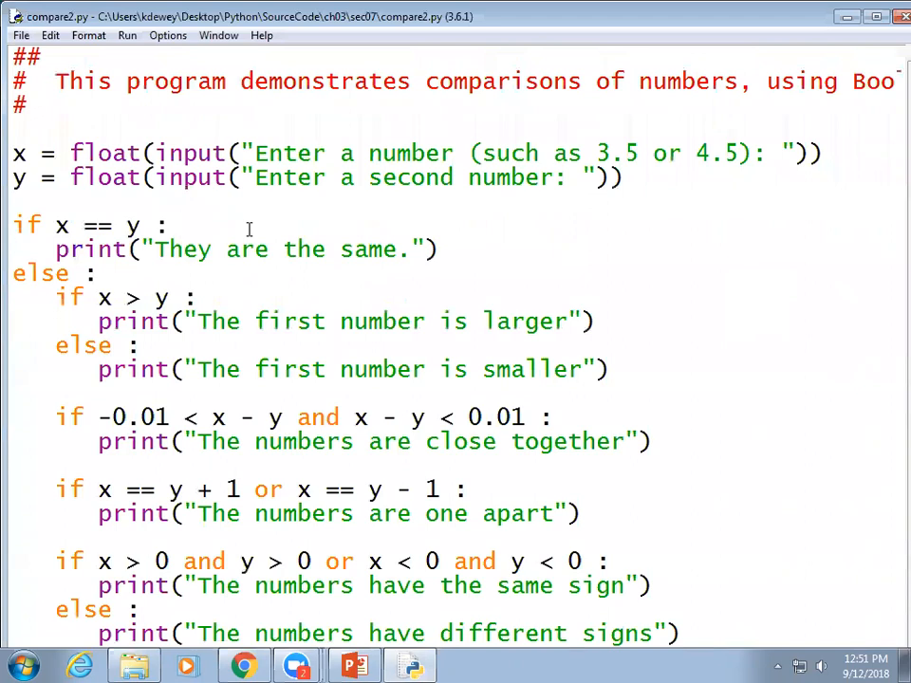
click(181, 226)
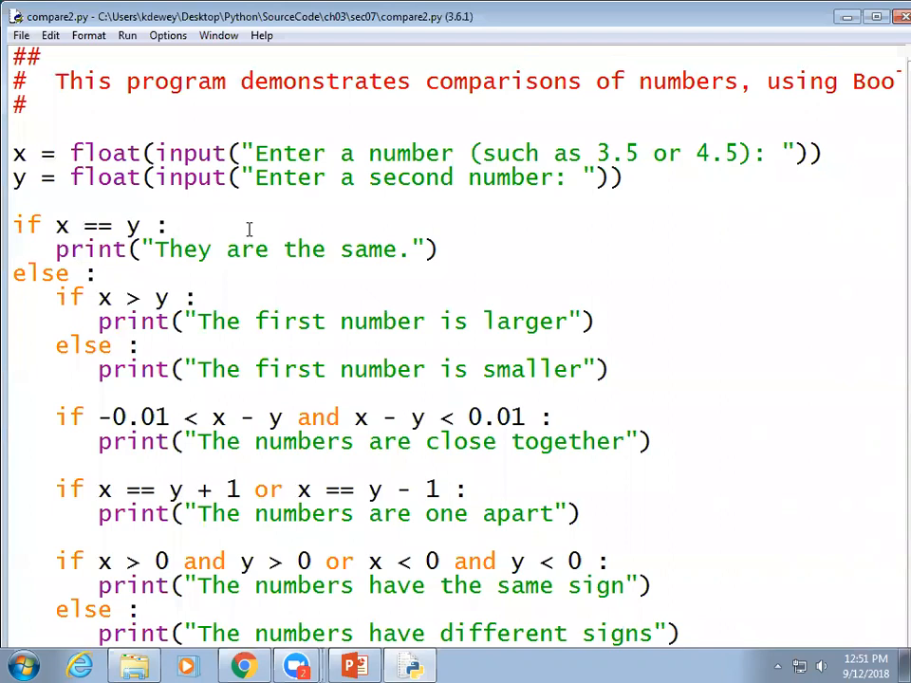
click(181, 226)
text(if x < )
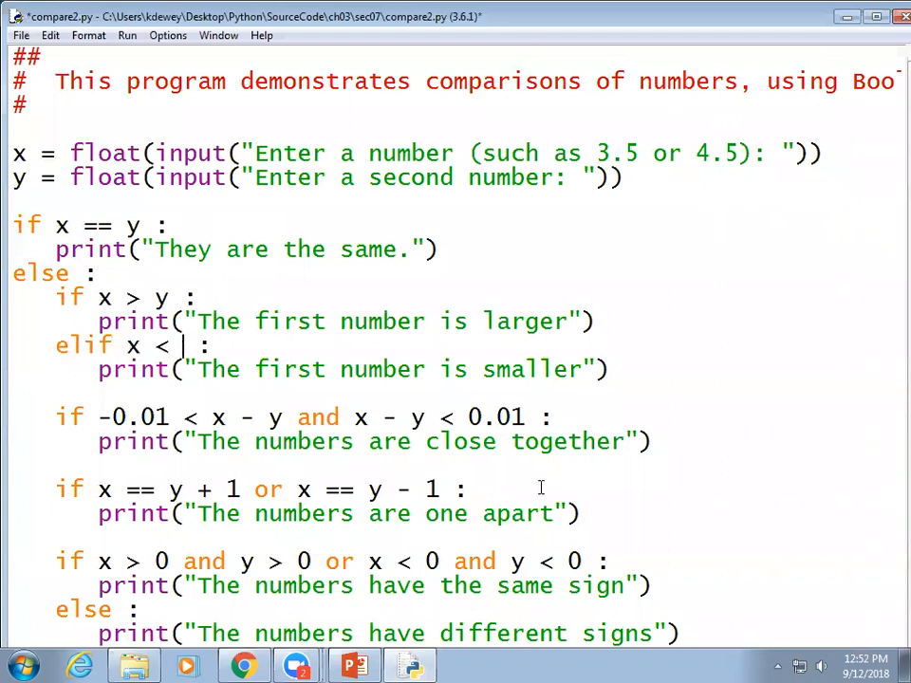
Rework the elif condition with '< y', then restore it to a plain else line in compare2.py
text(y)
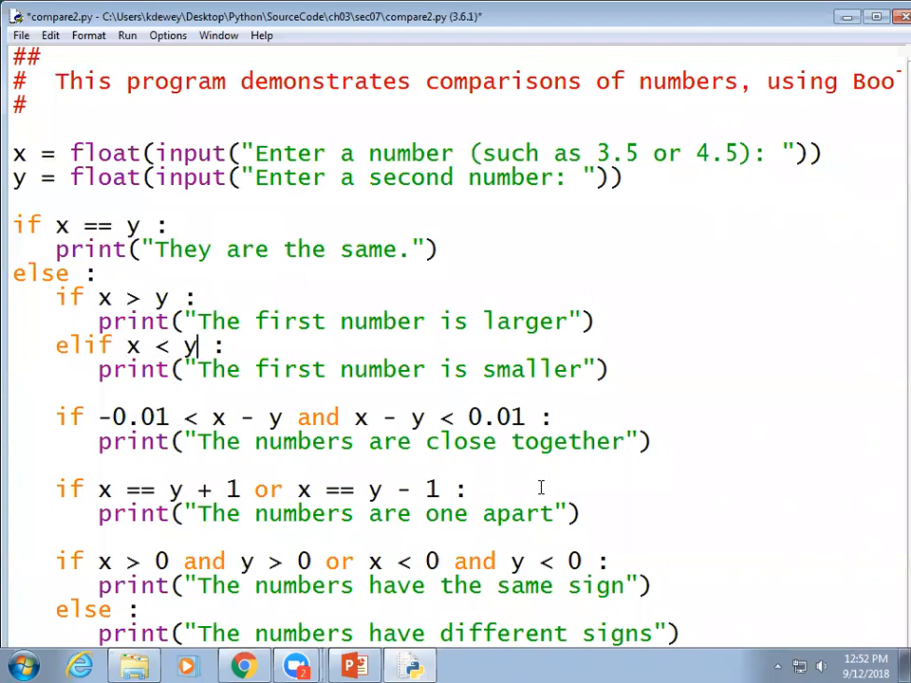
key(BackSpace)
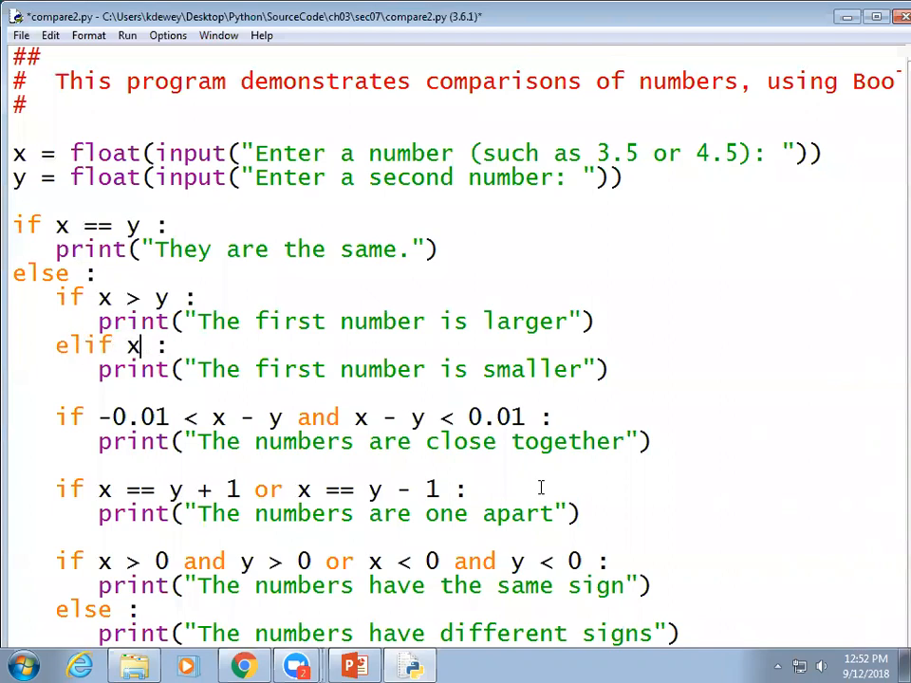
text(< y)
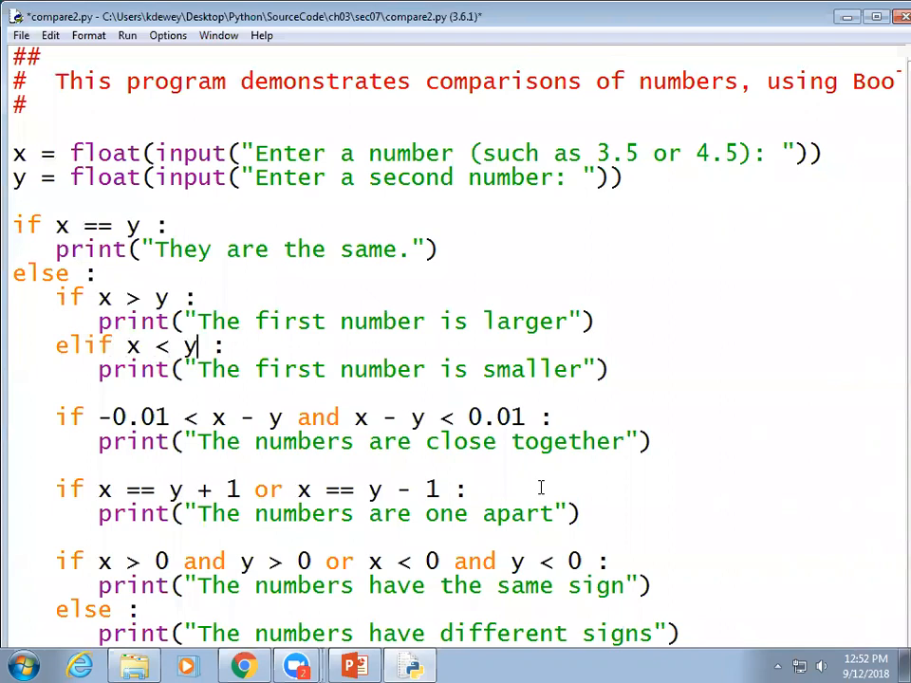
key(BackSpace)
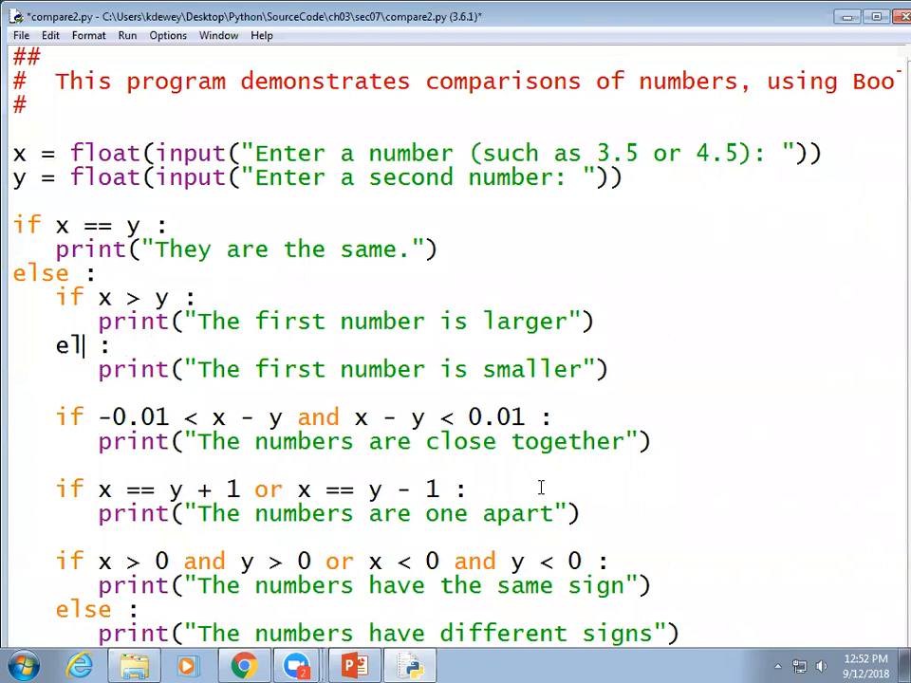
text(se)
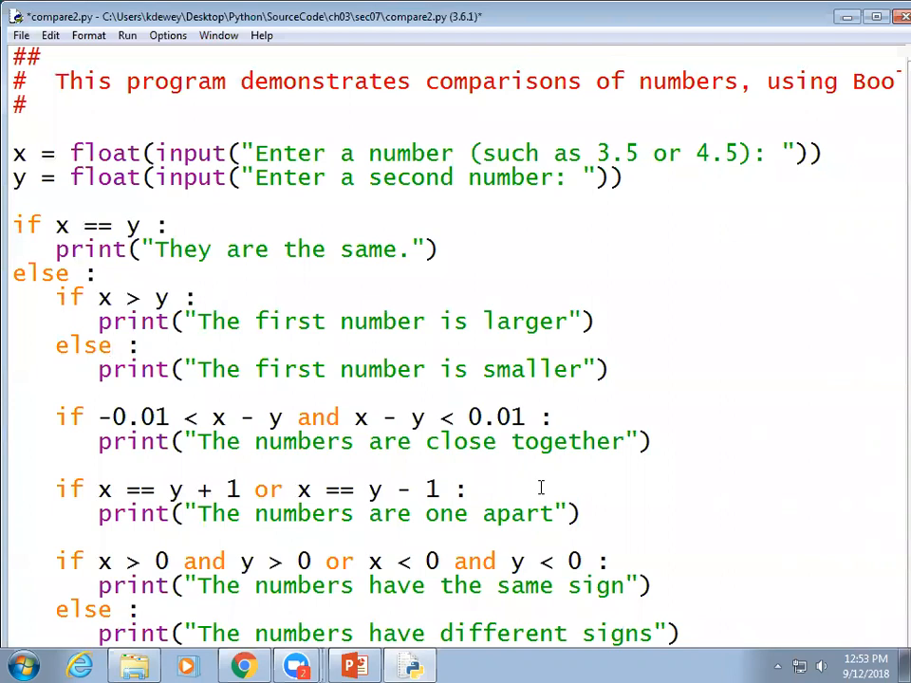
click(112, 345)
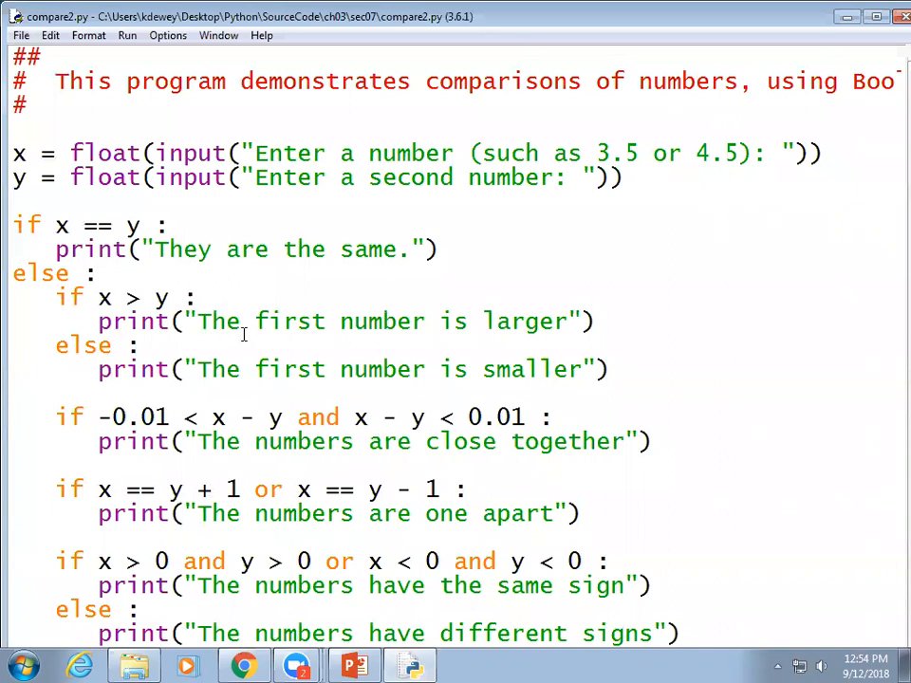
drag(243, 321, 257, 368)
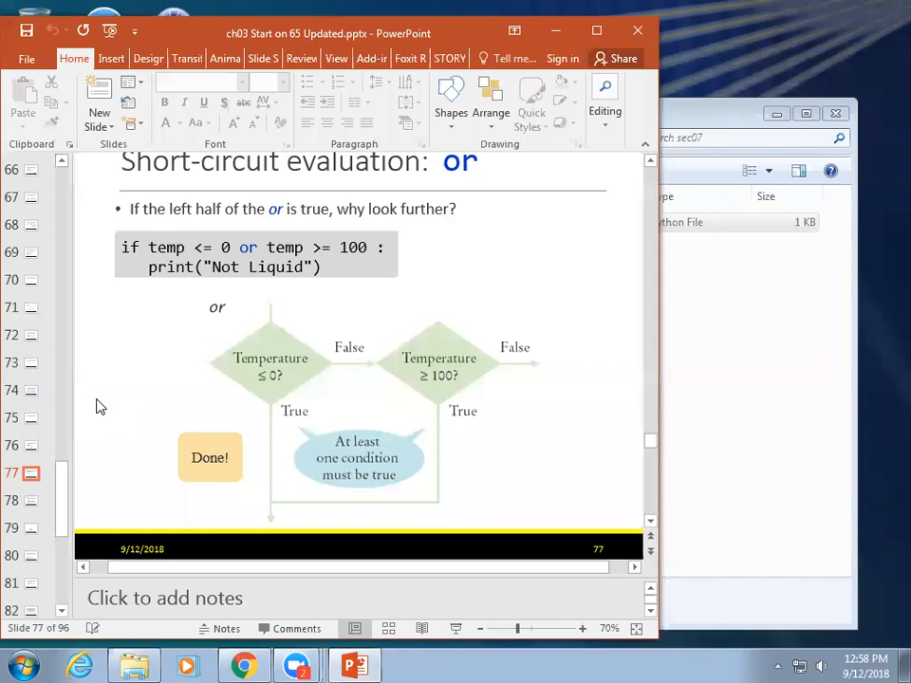
Show slide 77, short-circuit evaluation of or with the temperature example
click(31, 501)
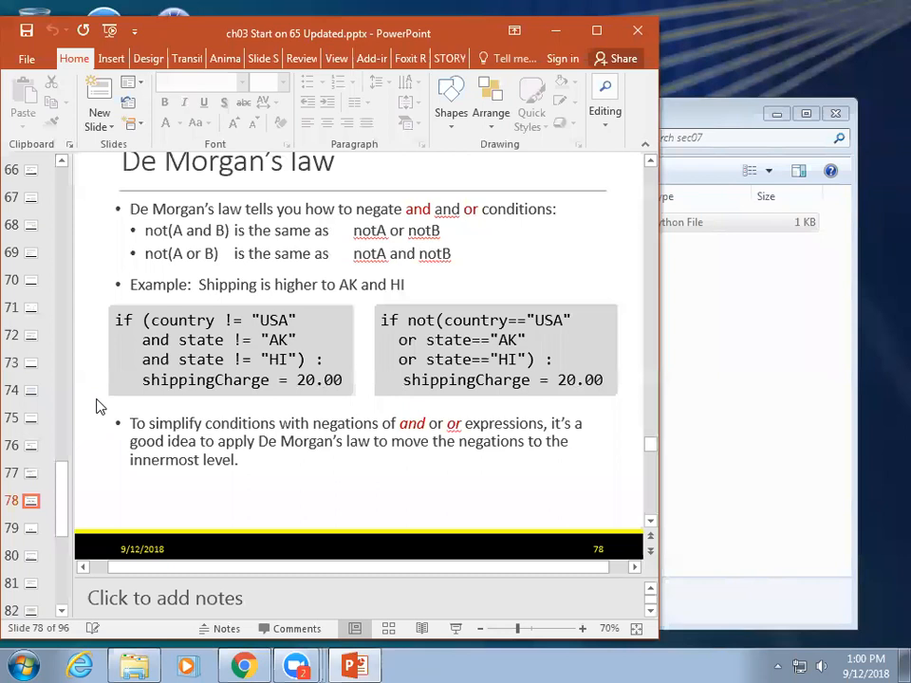
Show slide 78, De Morgan's law with the shipping-charge example
click(31, 528)
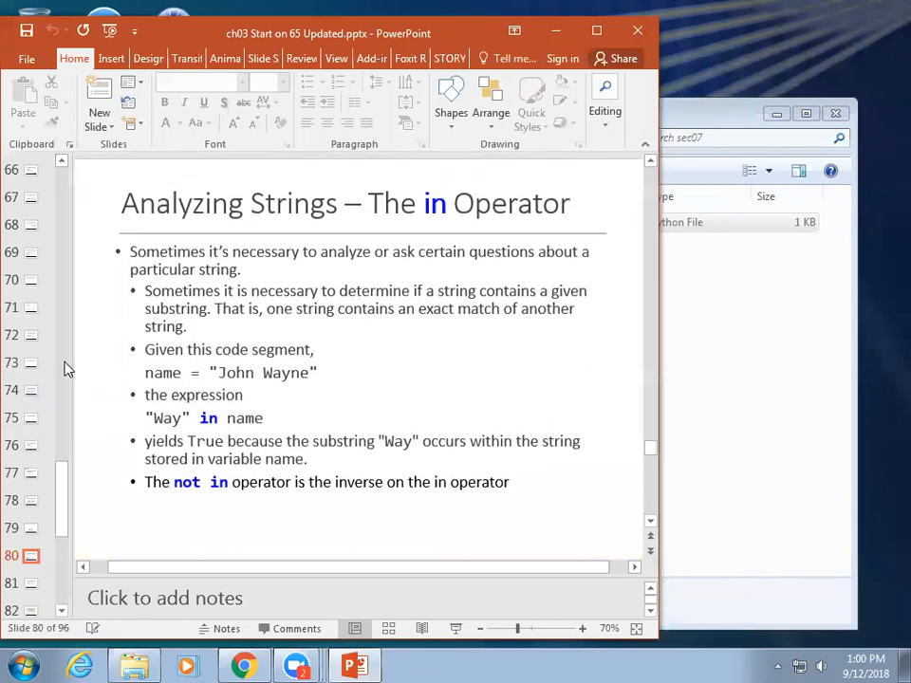
mouse_move(95, 360)
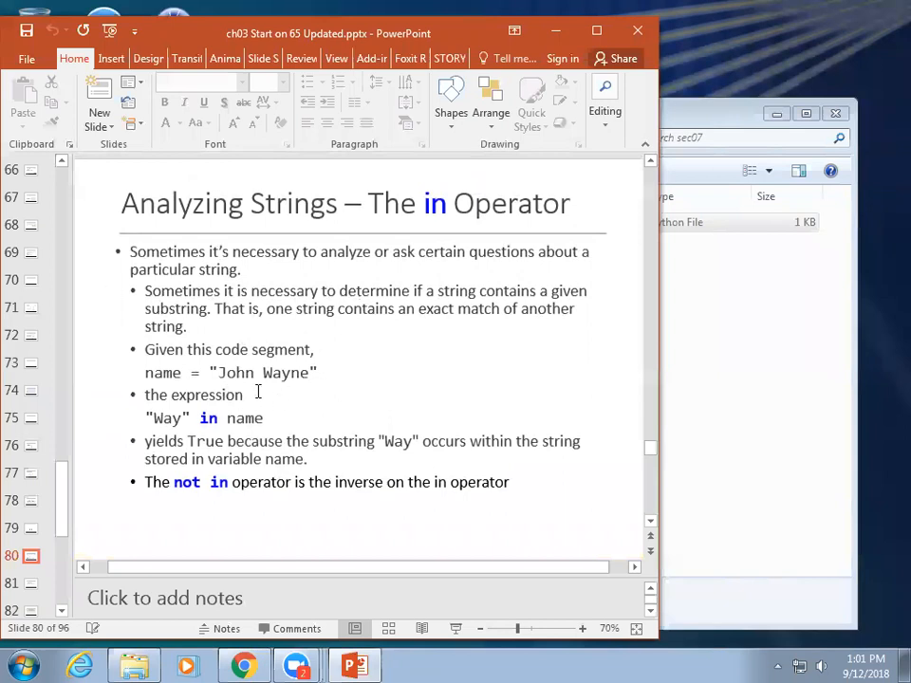
mouse_move(194, 444)
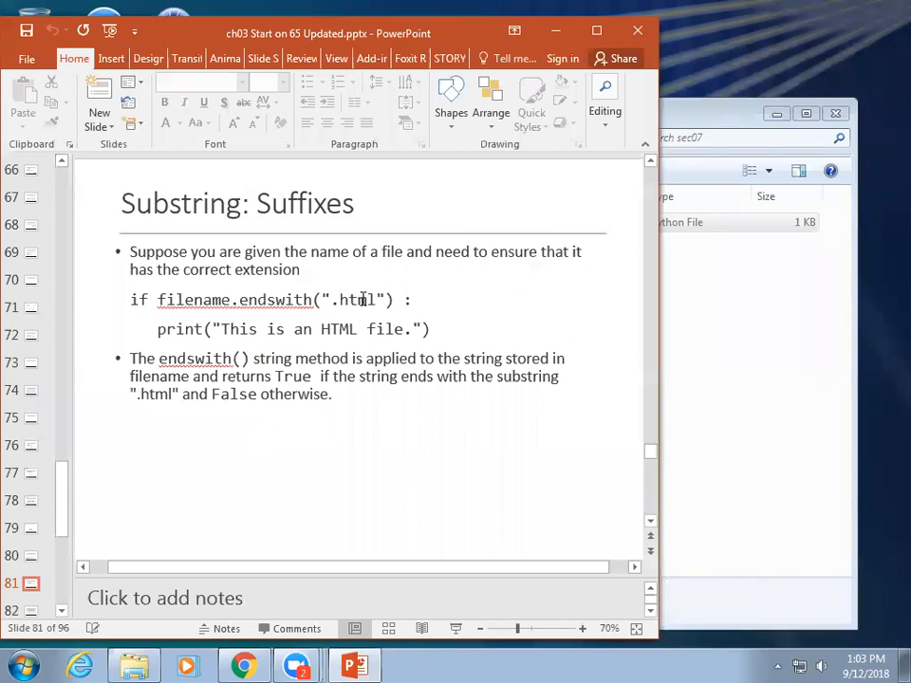
Show slide 81, Substring: Suffixes explaining the endswith() method
click(359, 300)
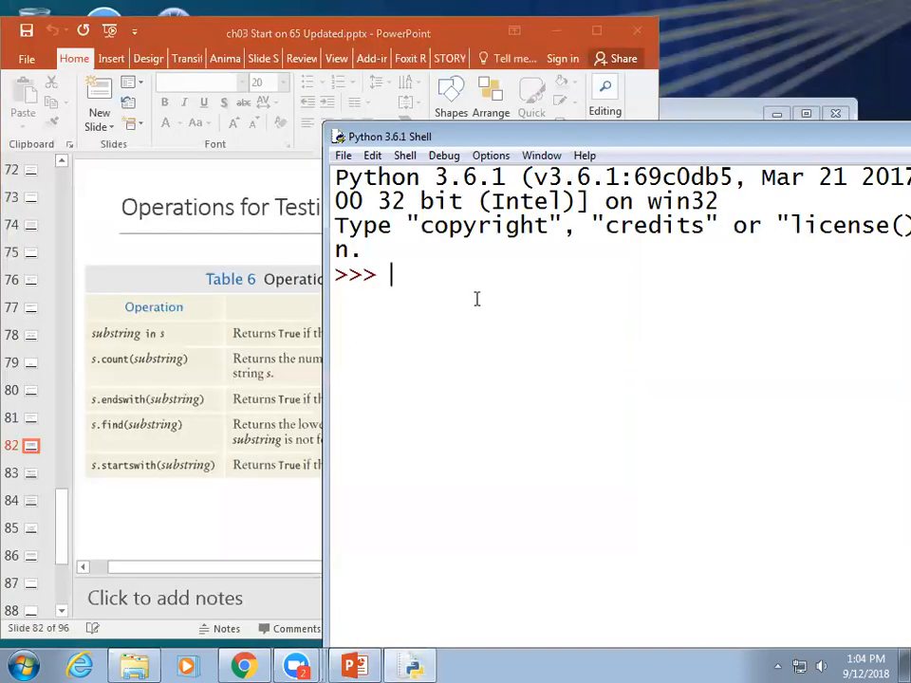
Set name = "Ken" in the shell and test name.find for "e" (1) and "d" (-1)
text(name)
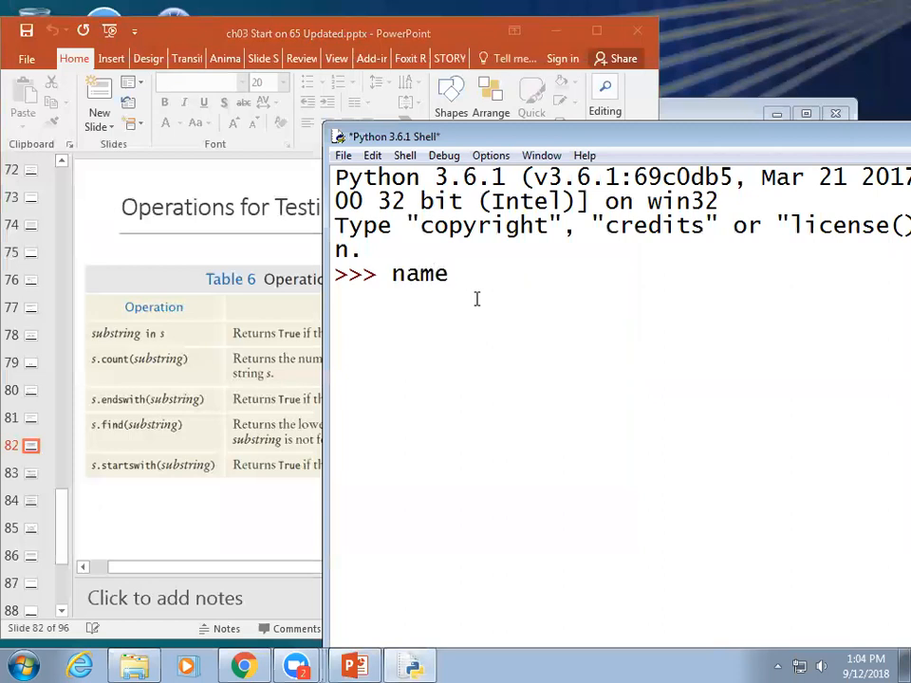
text(= "Ken)
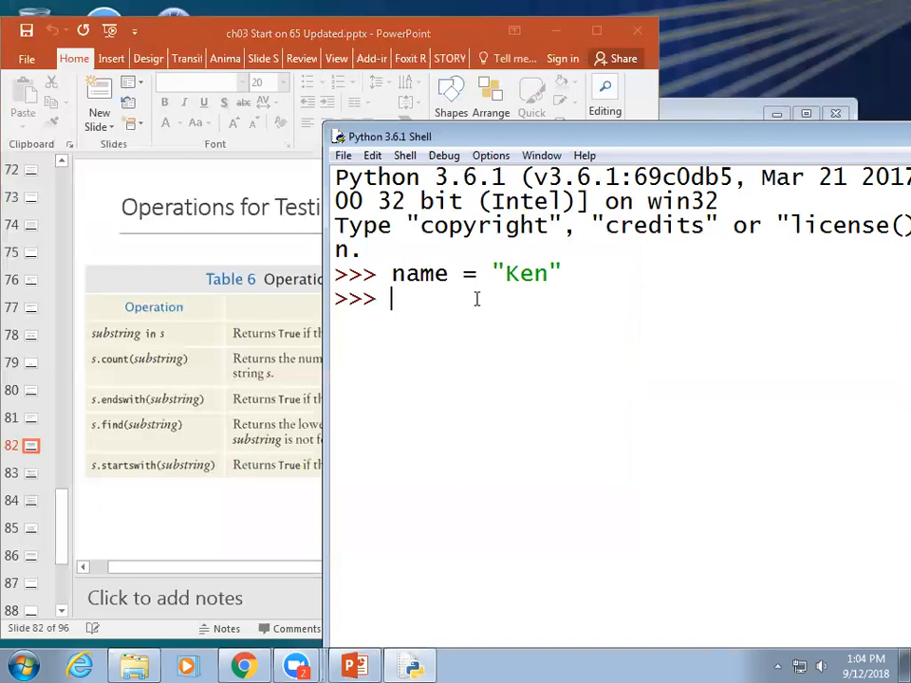
text(name.find)
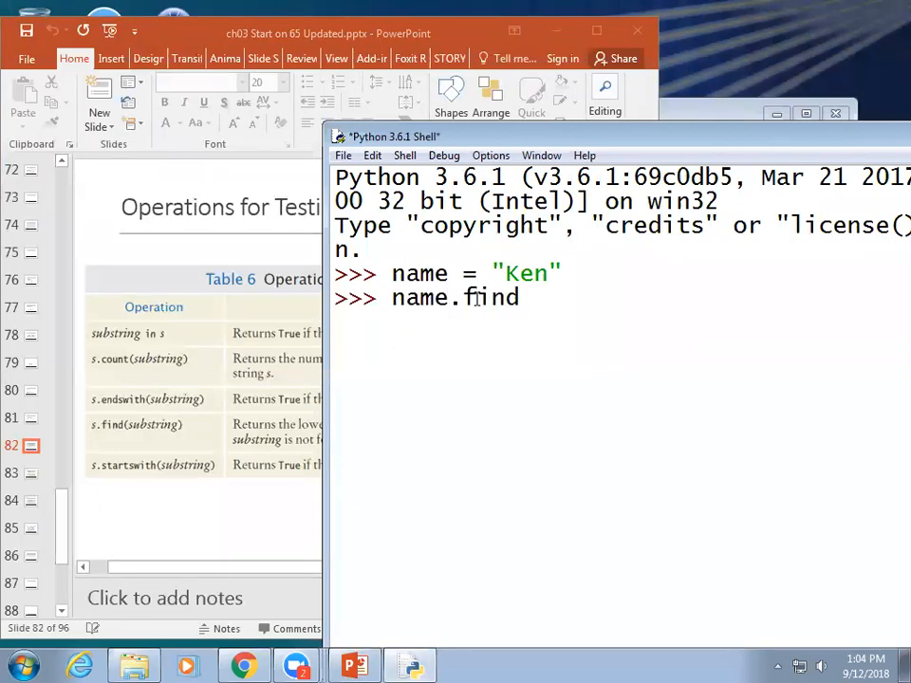
text(()
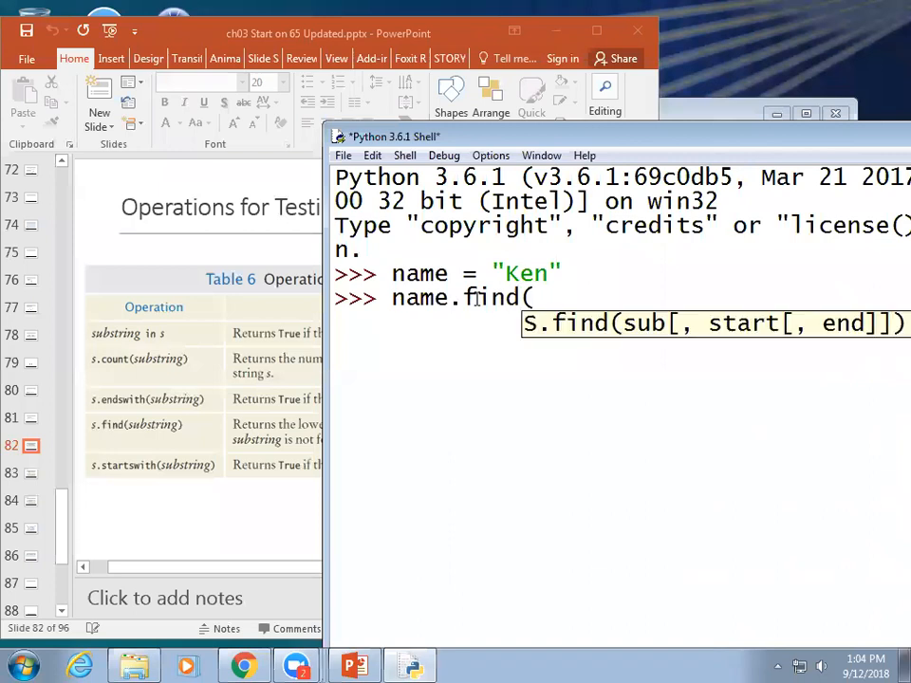
text(("e"))
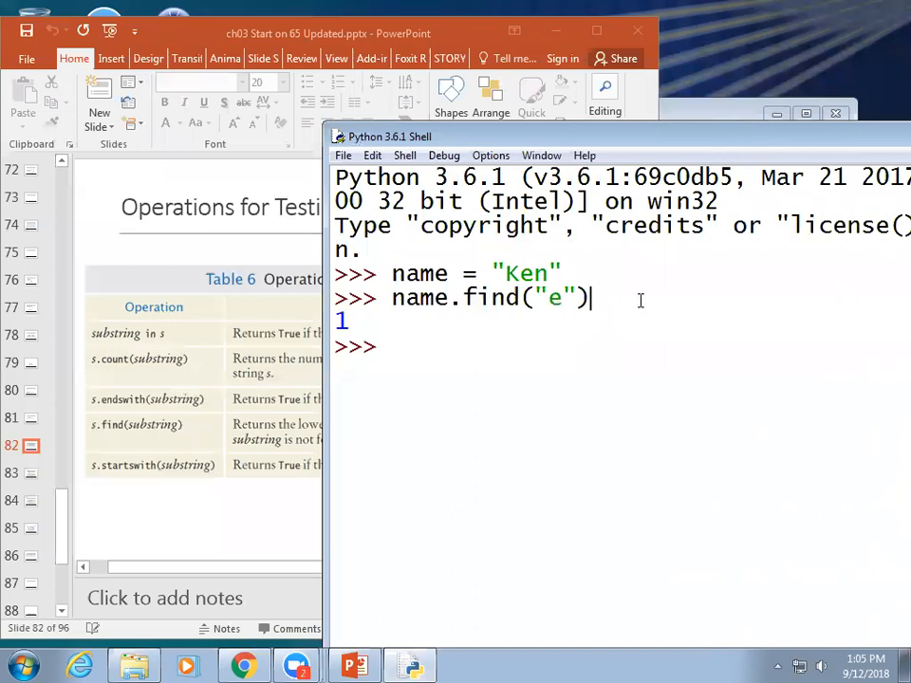
key(enter)
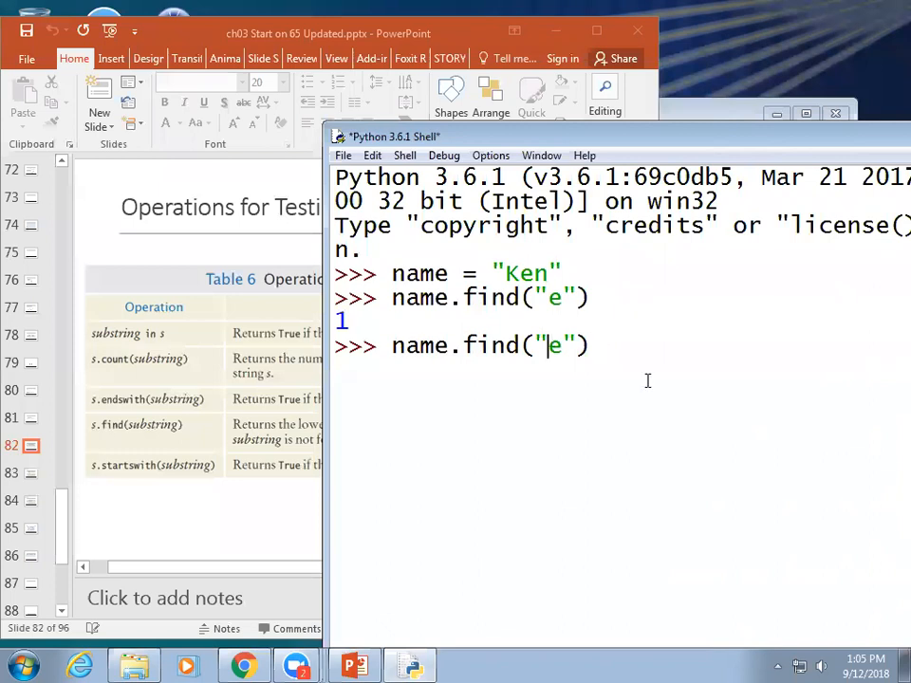
text(d)
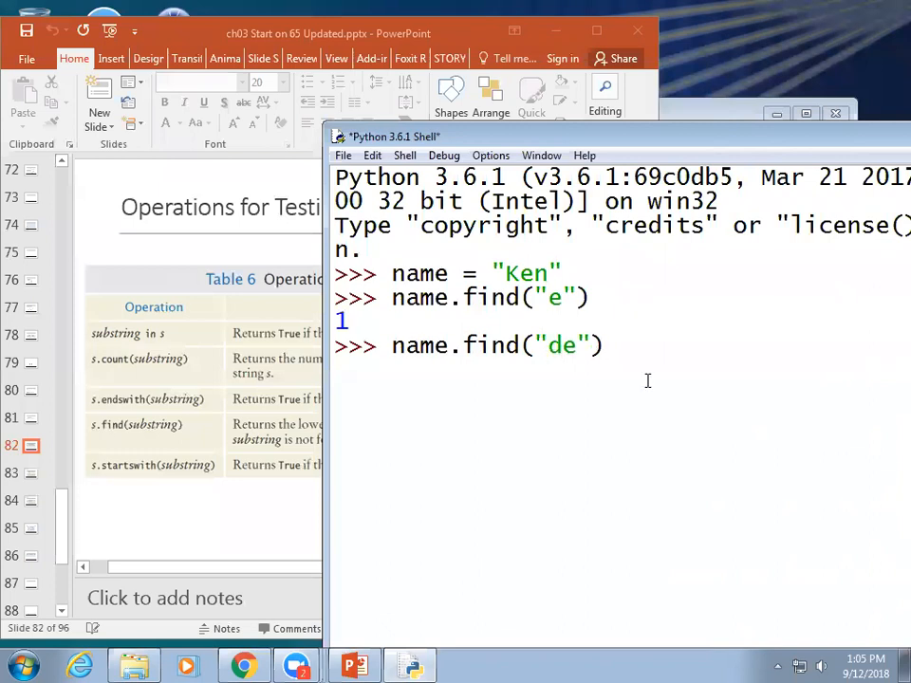
key(backspace)
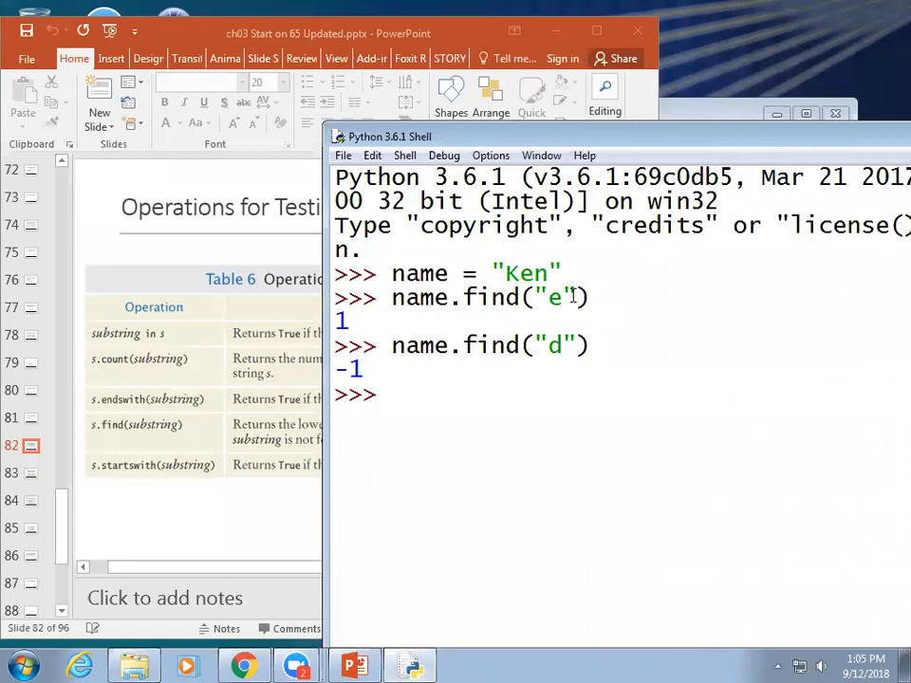
Reassign name = "Kenneth" and confirm name.find("e") still returns 1
text(name = "Ken")
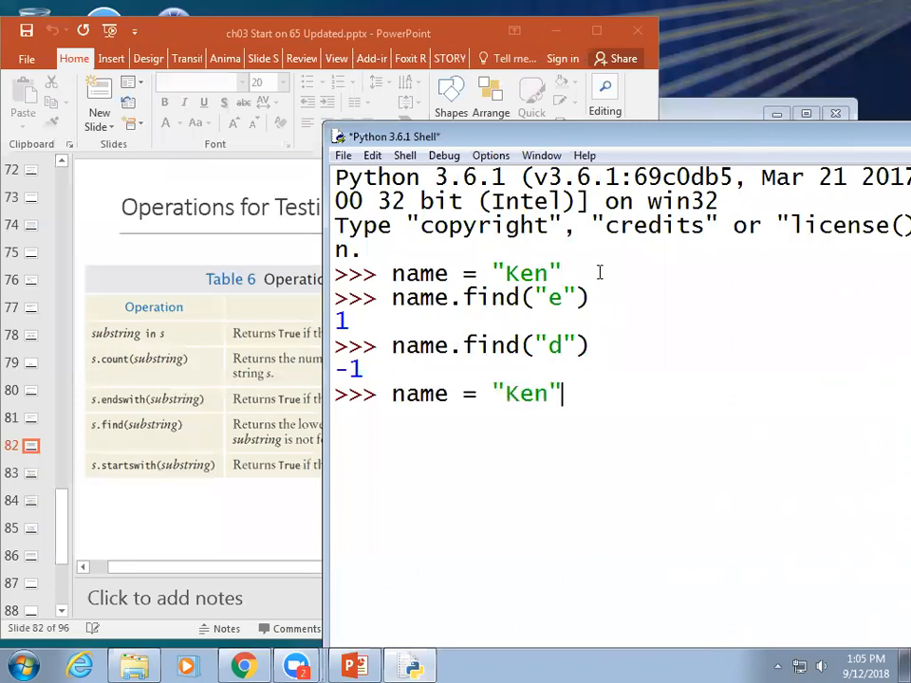
text(neth)
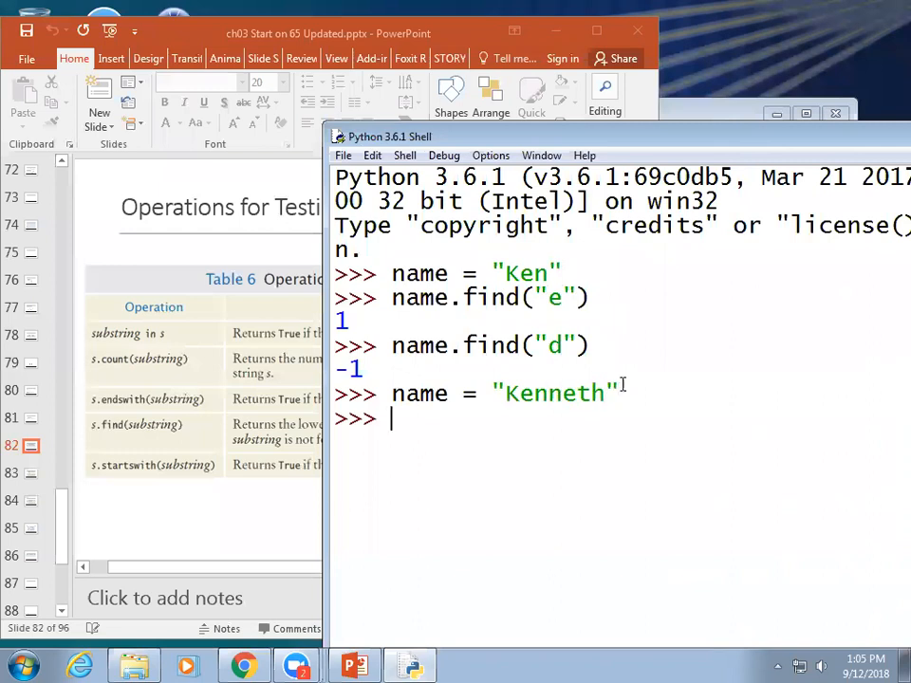
text(name.find("e"))
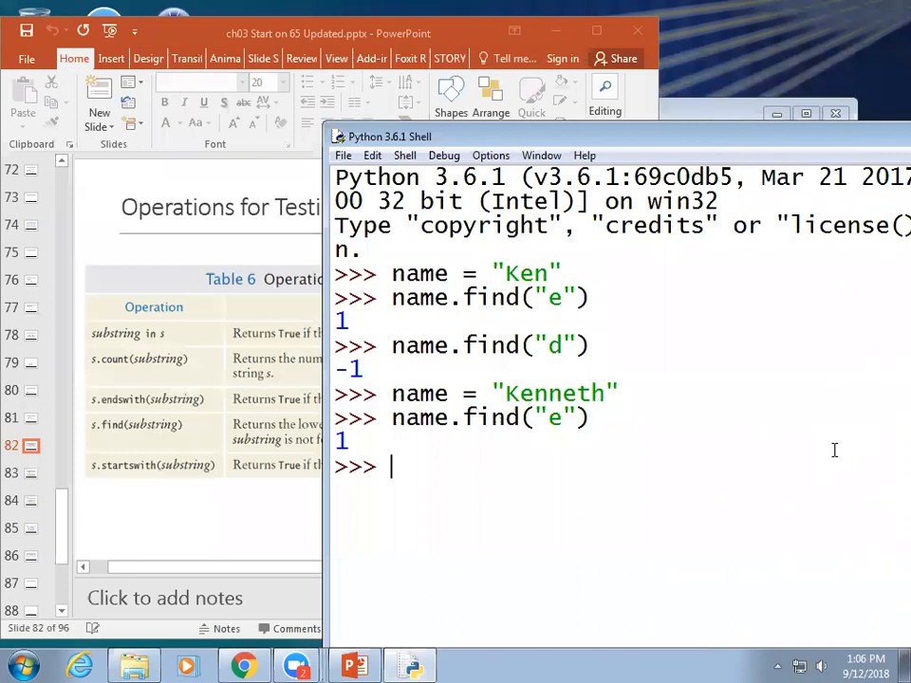
mouse_move(585, 495)
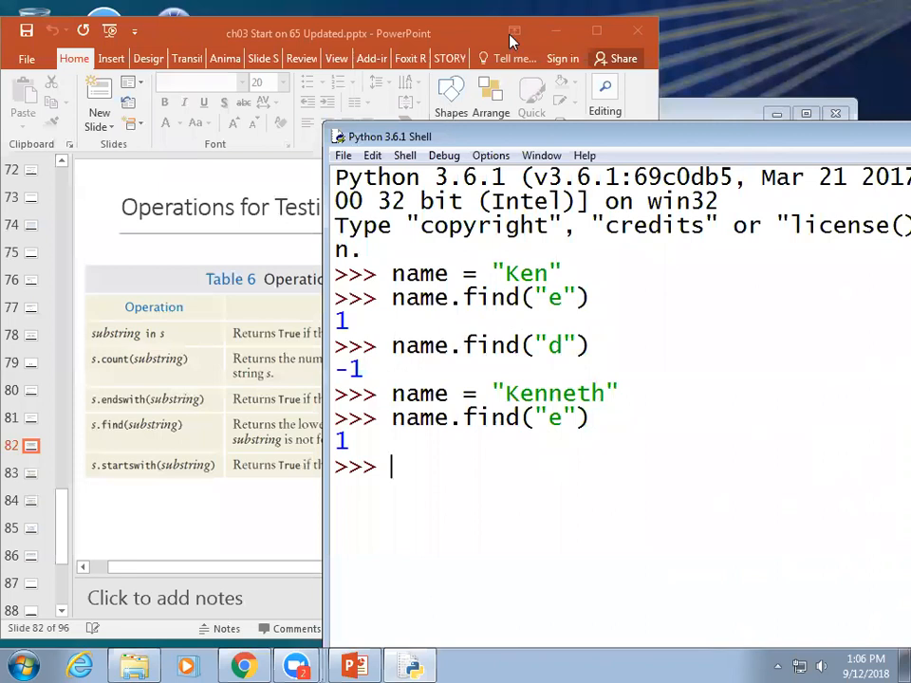
mouse_move(114, 501)
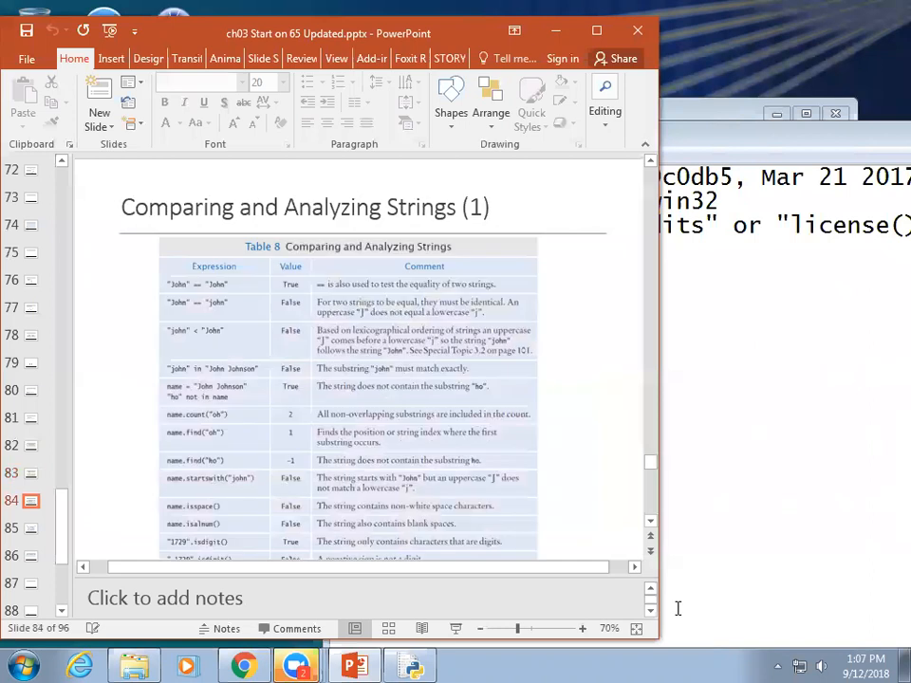
Advance through the thumbnails to slide 94, Summary: if Statement
click(30, 528)
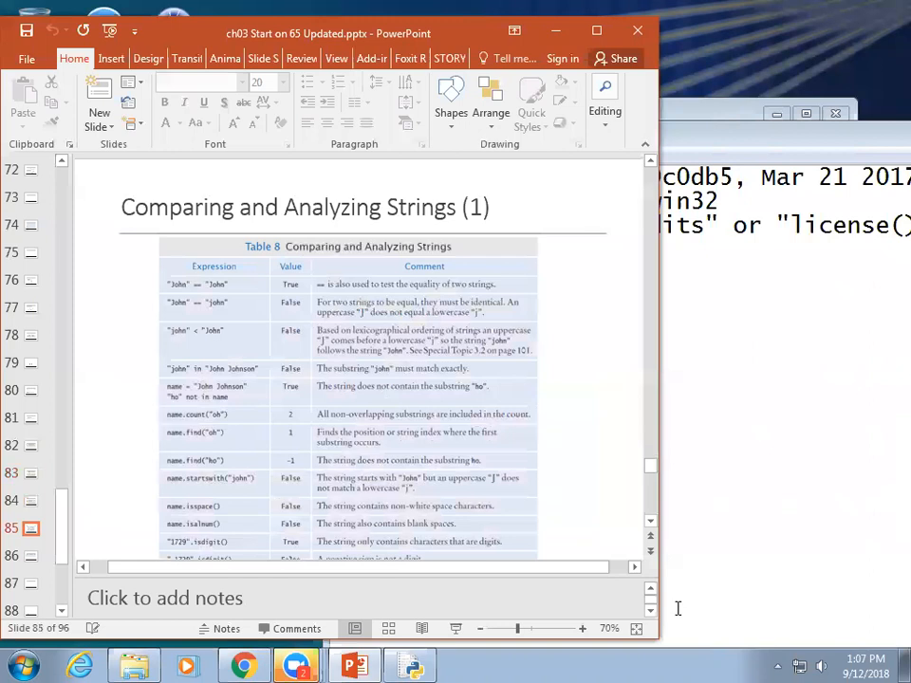
scroll(down, 3)
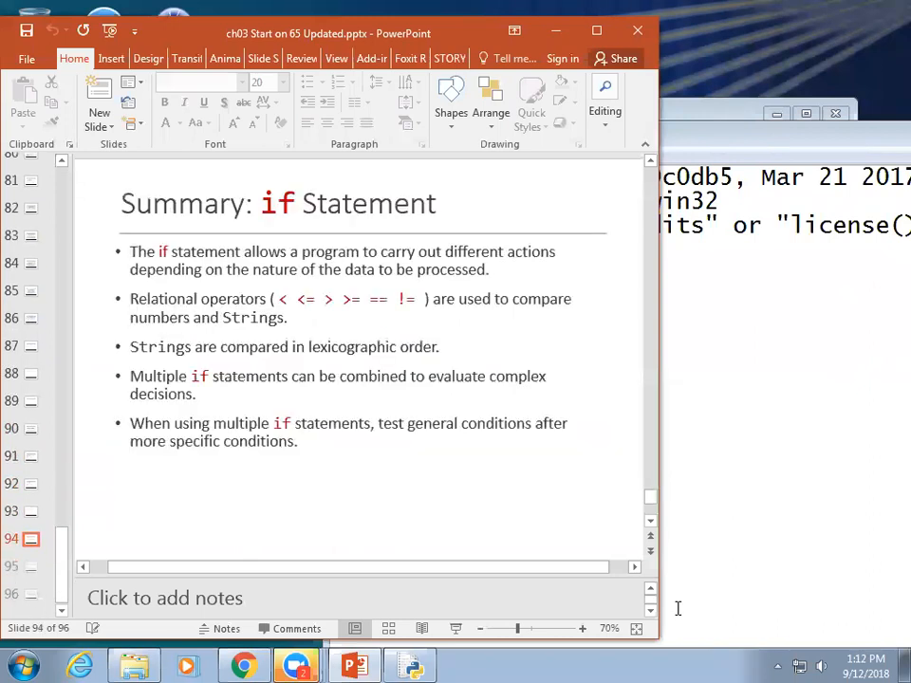
Show slide 95, Summary: Flowcharts and Testing, then close the Python shell window
click(30, 562)
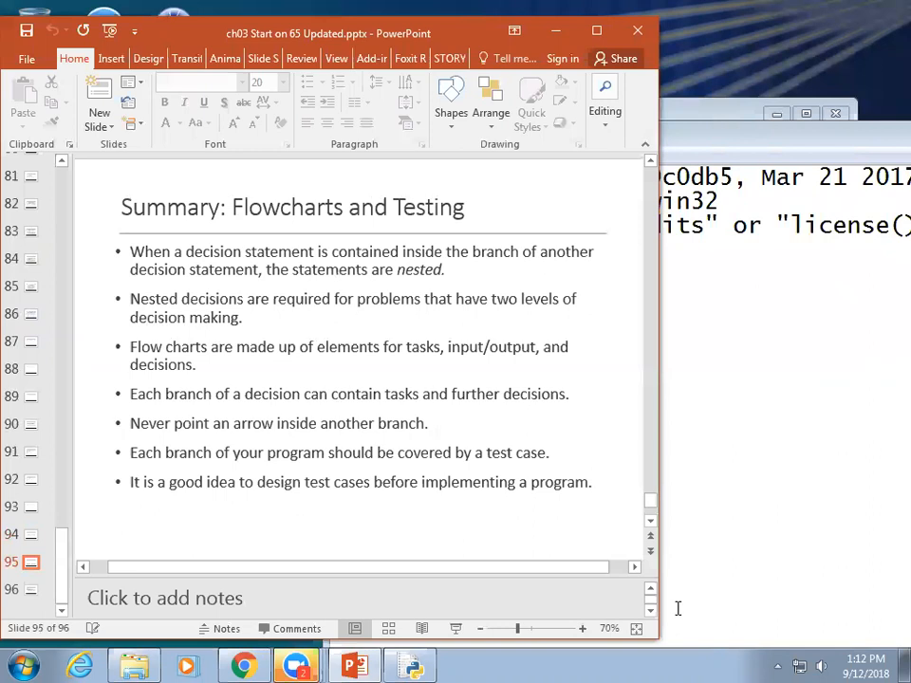
mouse_move(706, 40)
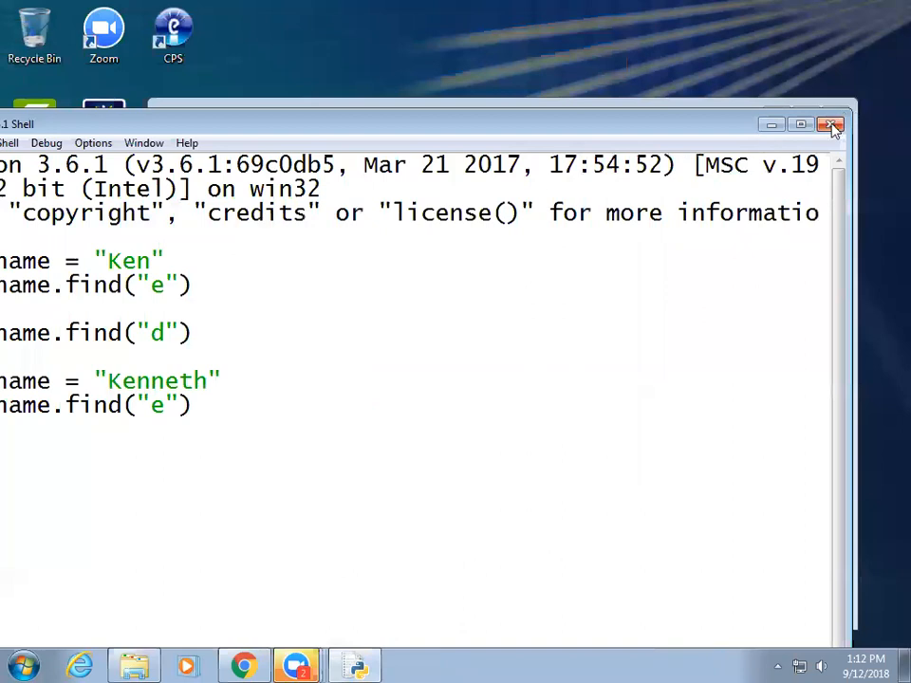
click(832, 126)
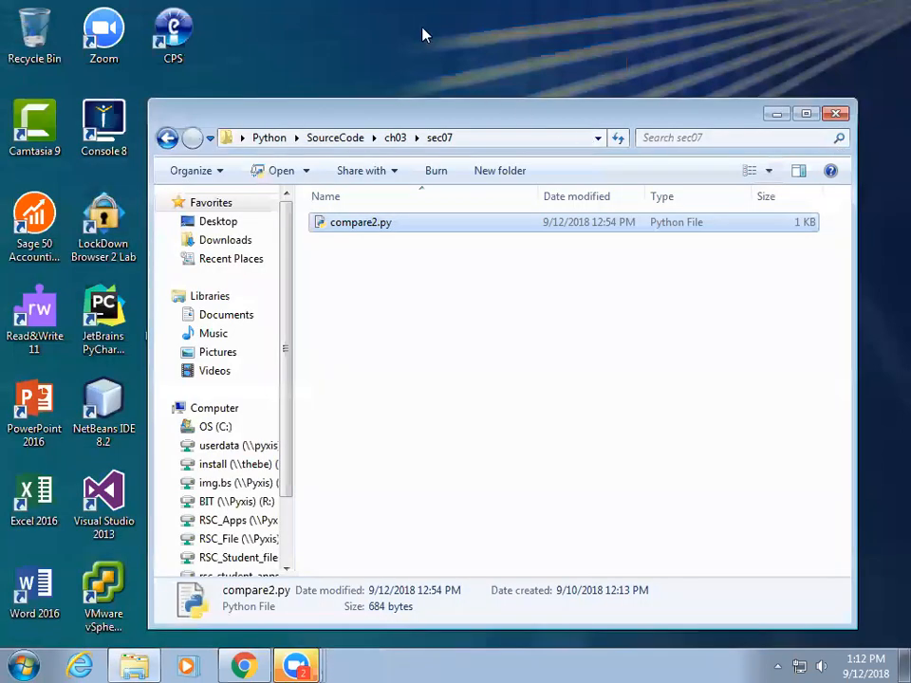